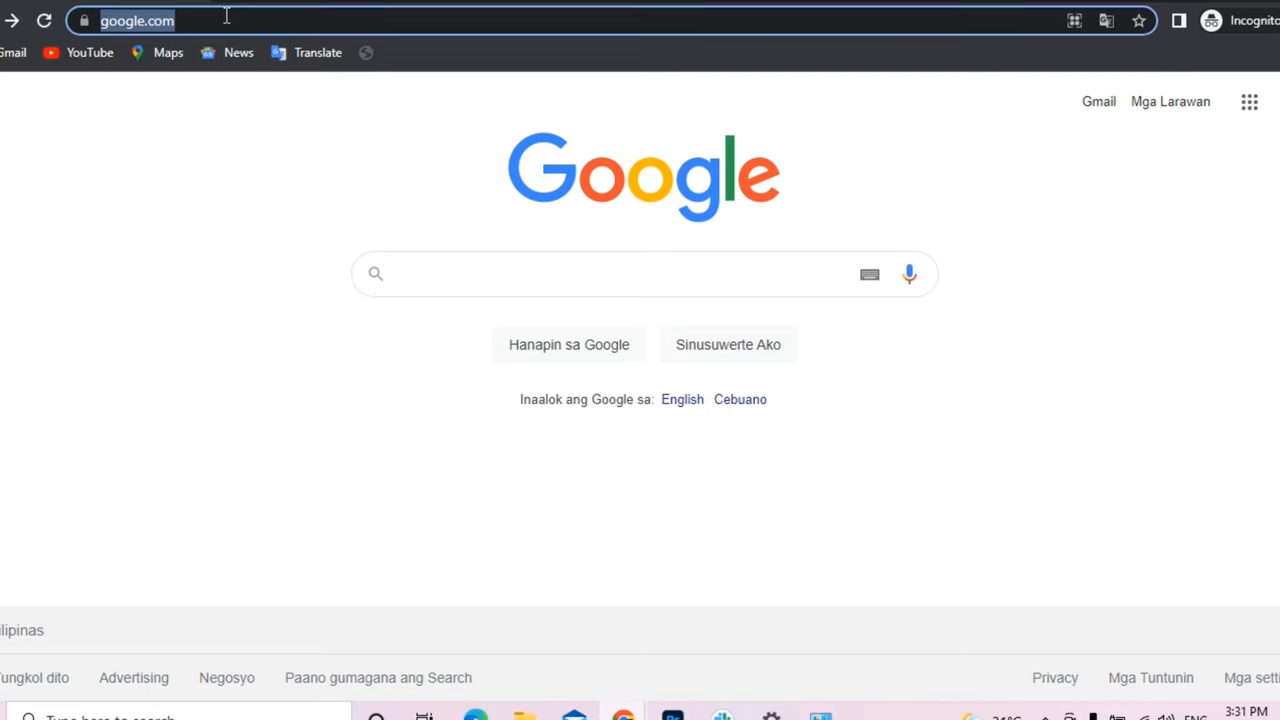
- Enter 'dataplicity' in the address bar to head to dataplicity.com
type("dataplicity")
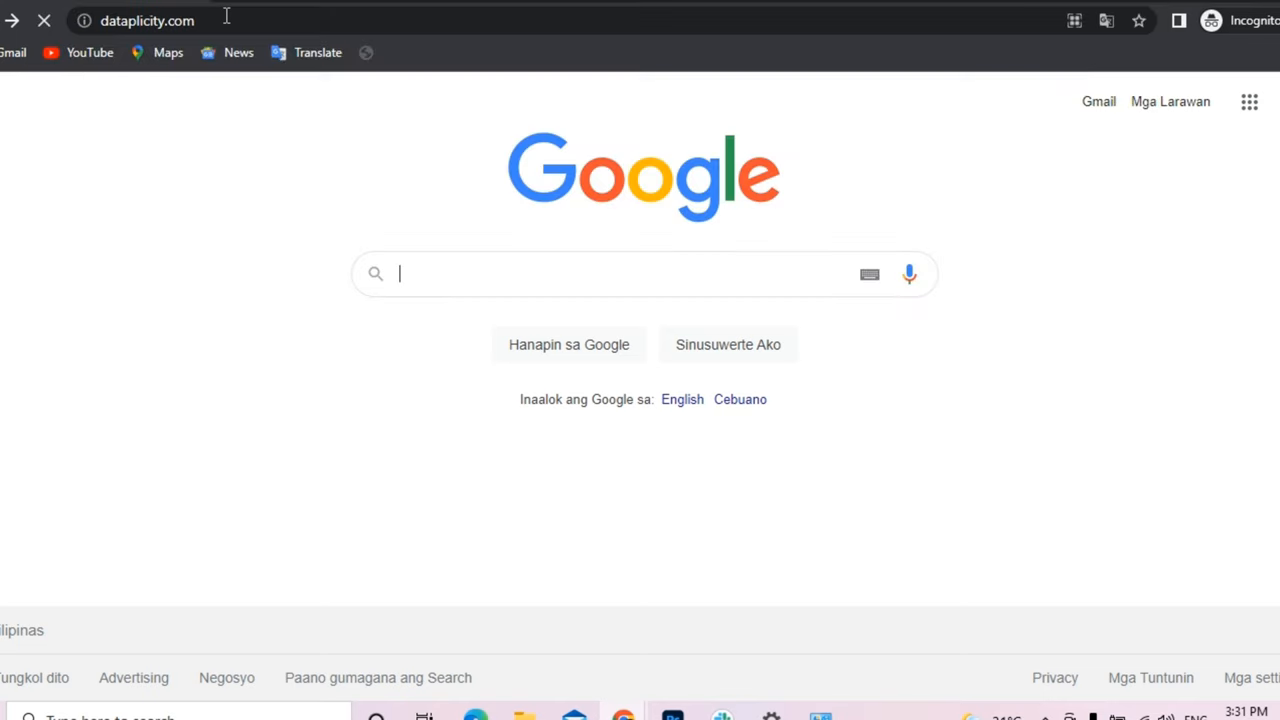
key("Return")
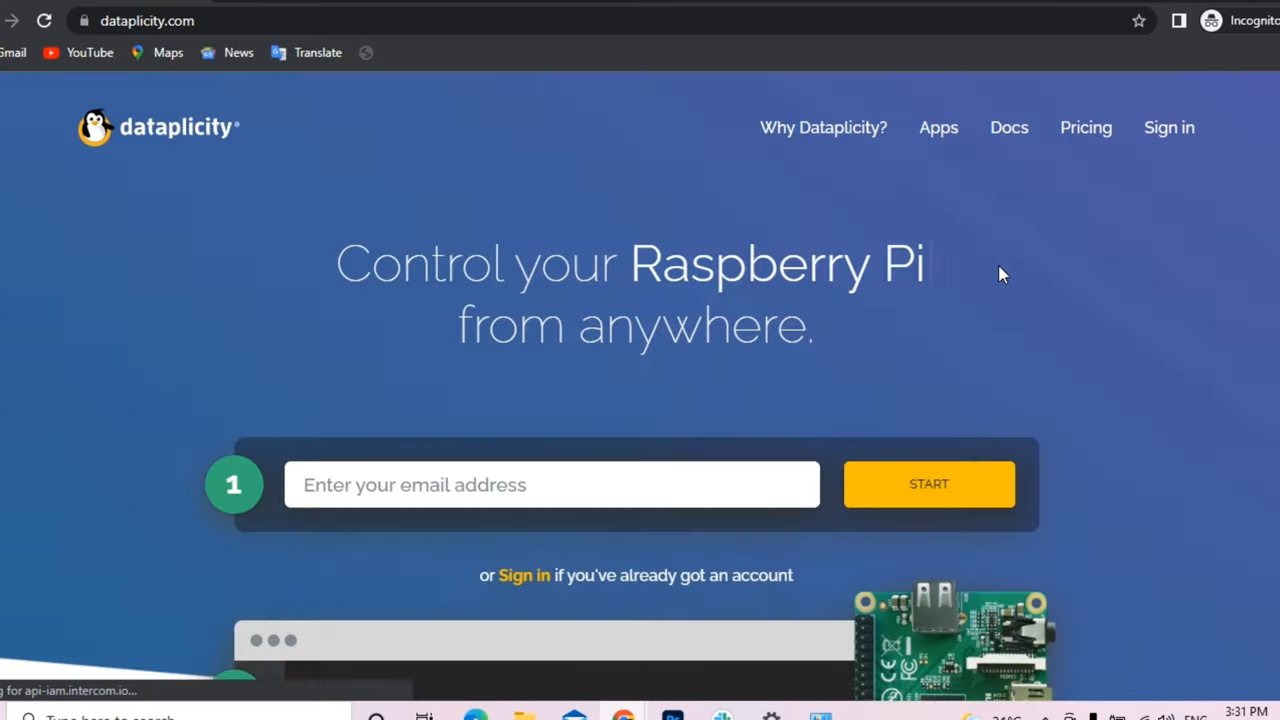
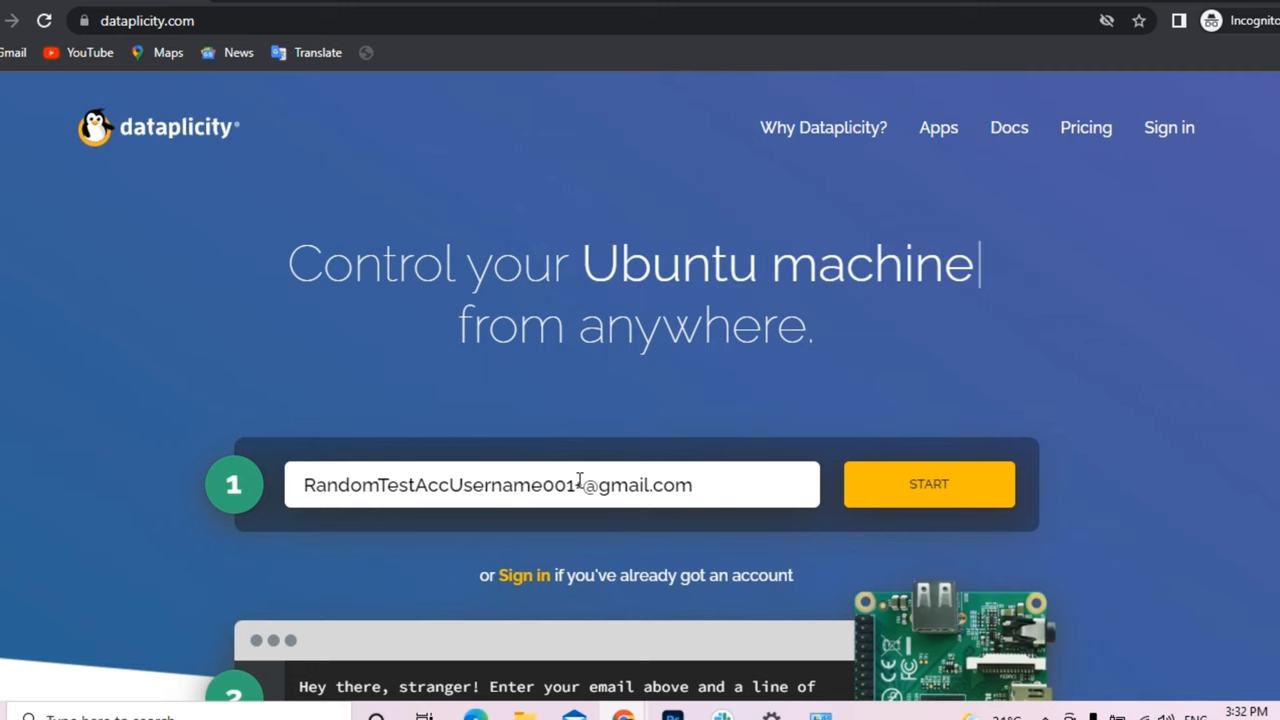
type("+3")
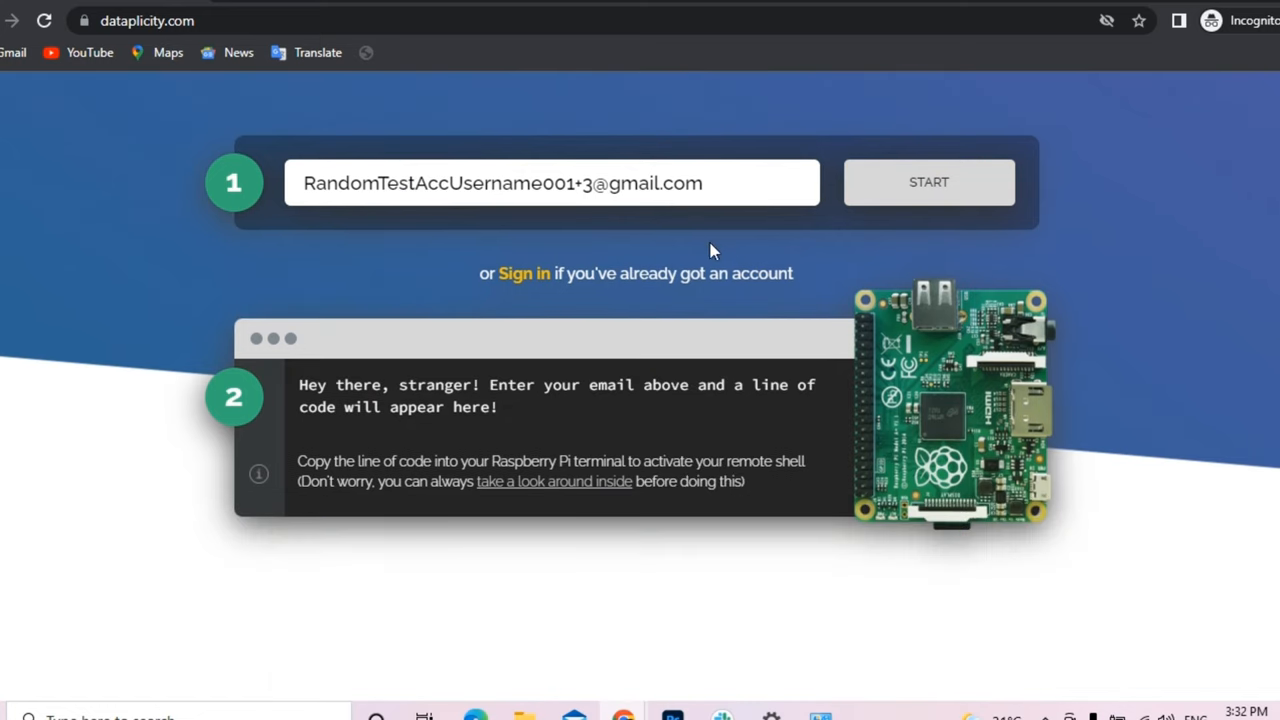
left_click(928, 182)
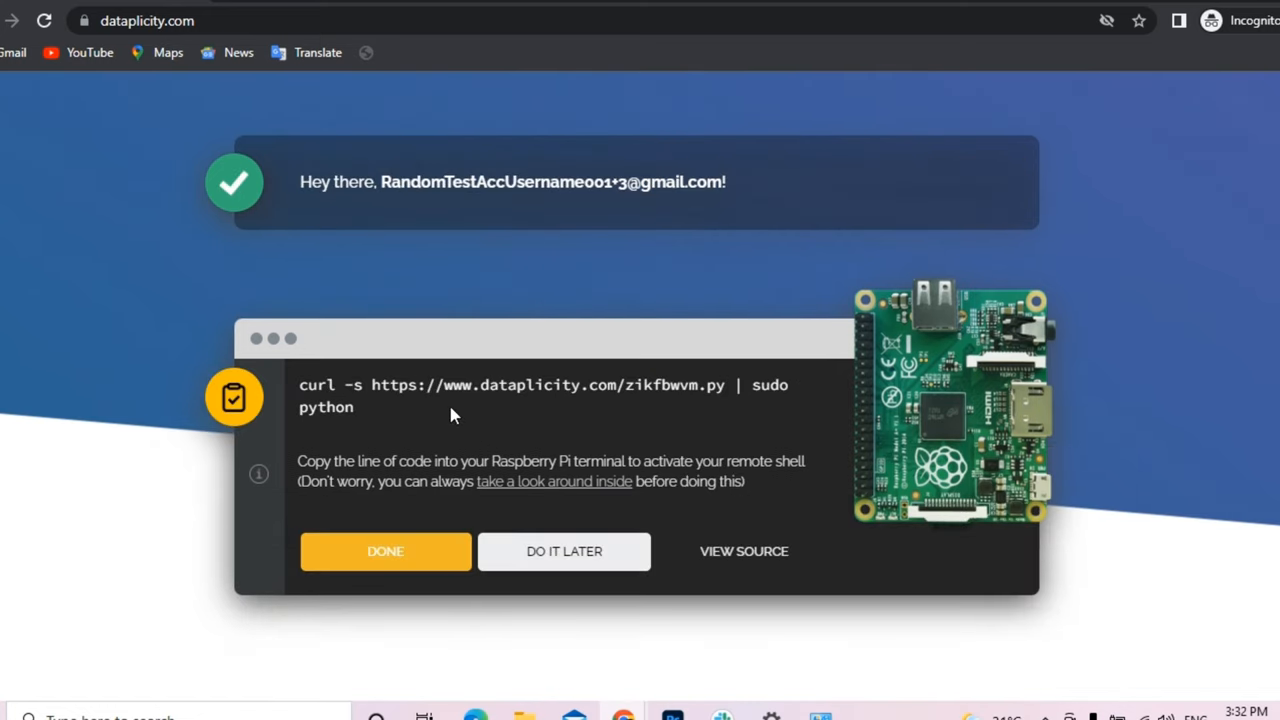
- Select the curl install command and finish the signup step to reach the devices page
triple_click(540, 384)
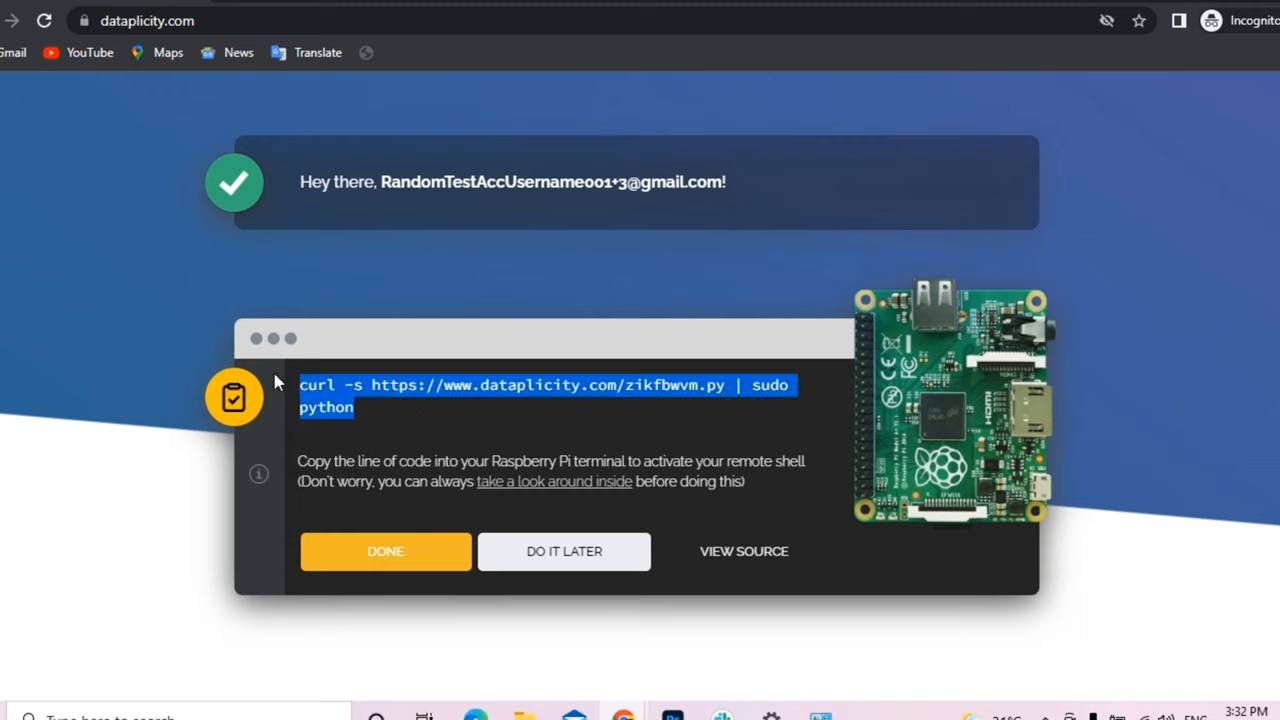
left_click(384, 552)
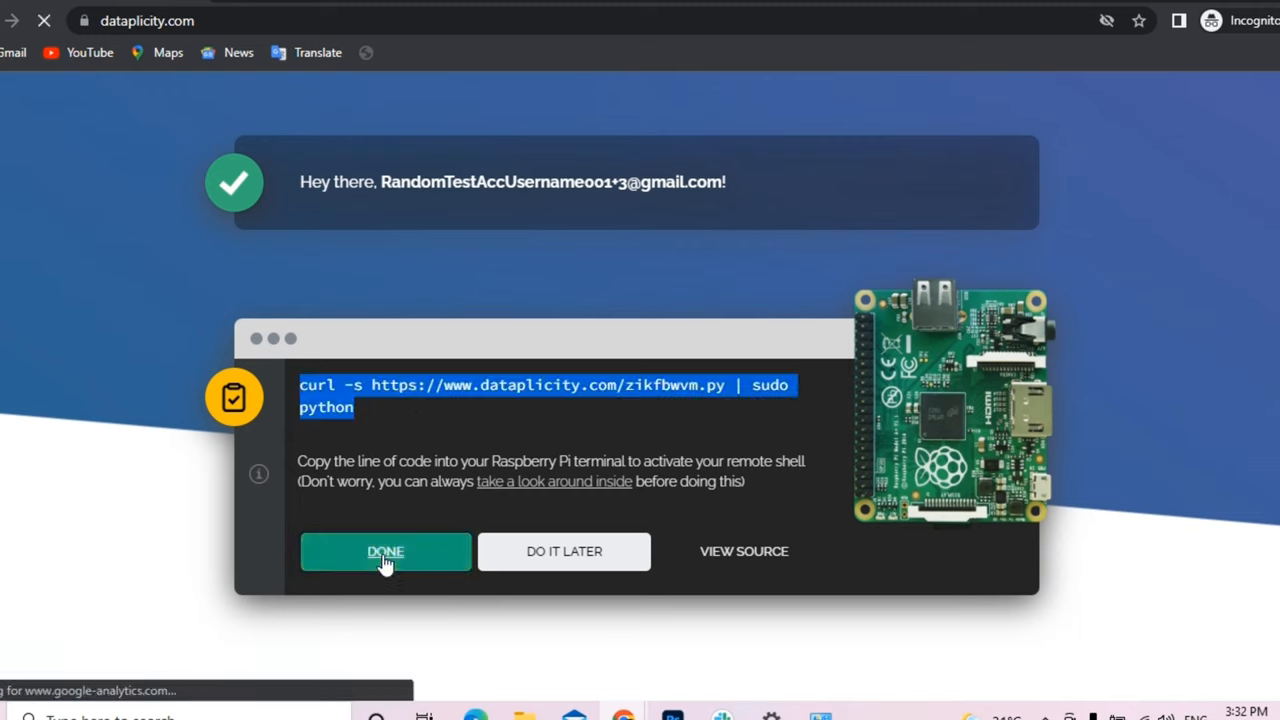
left_click(384, 552)
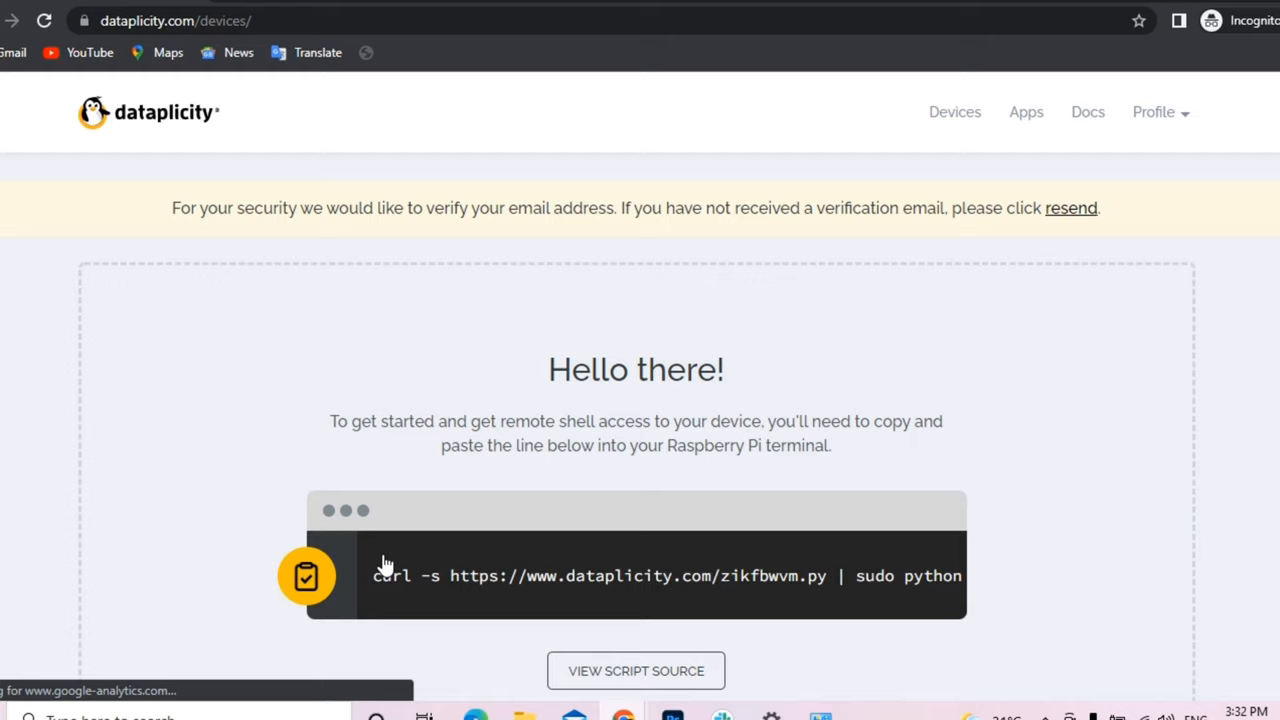
mouse_move(304, 200)
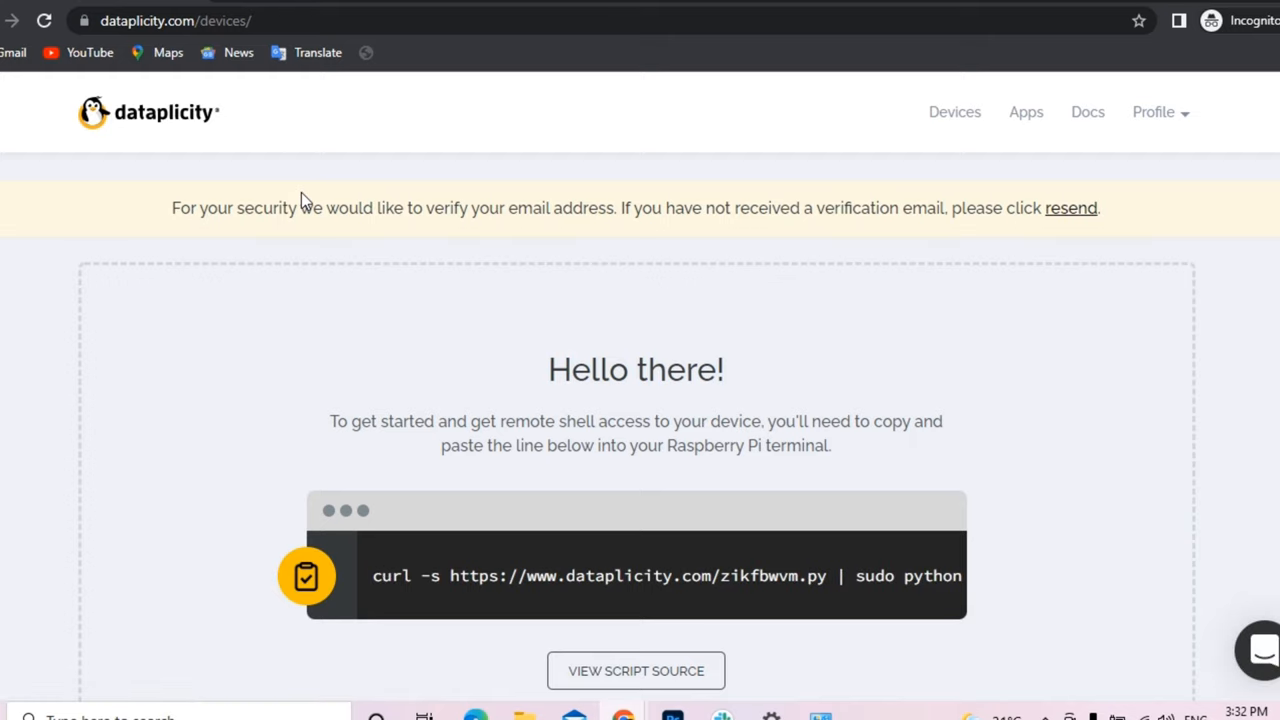
mouse_move(508, 74)
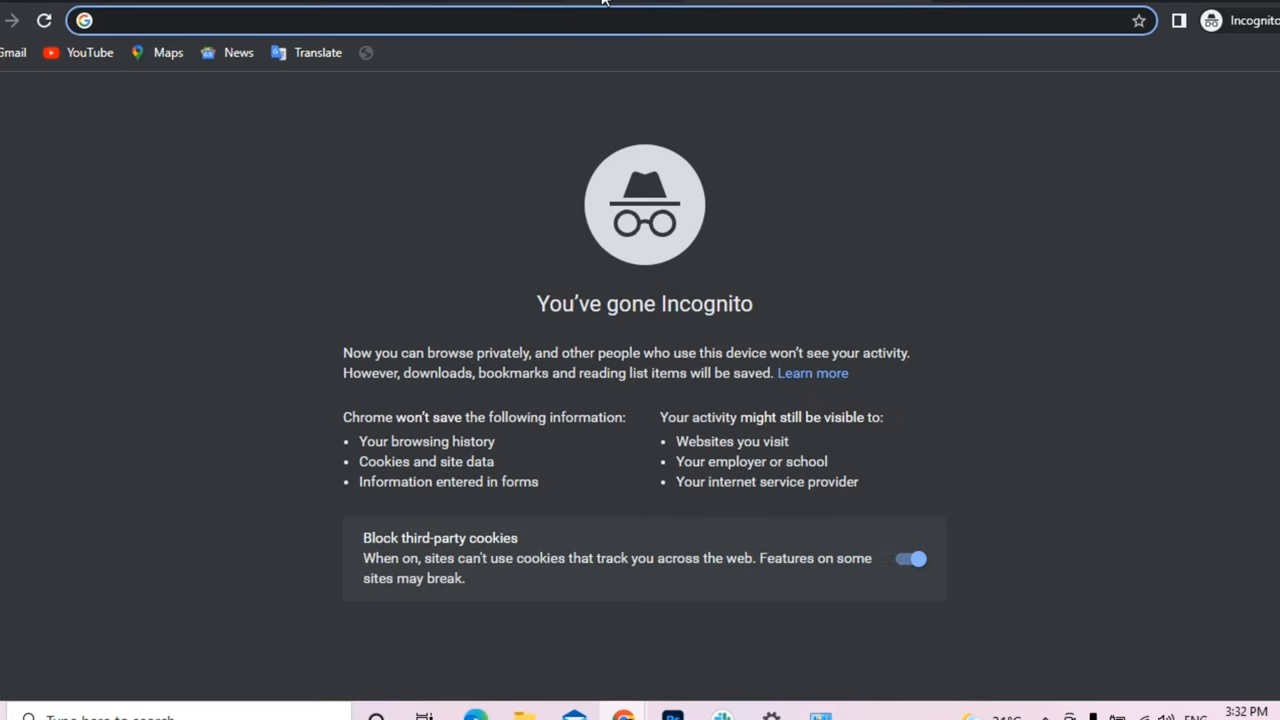
mouse_move(404, 4)
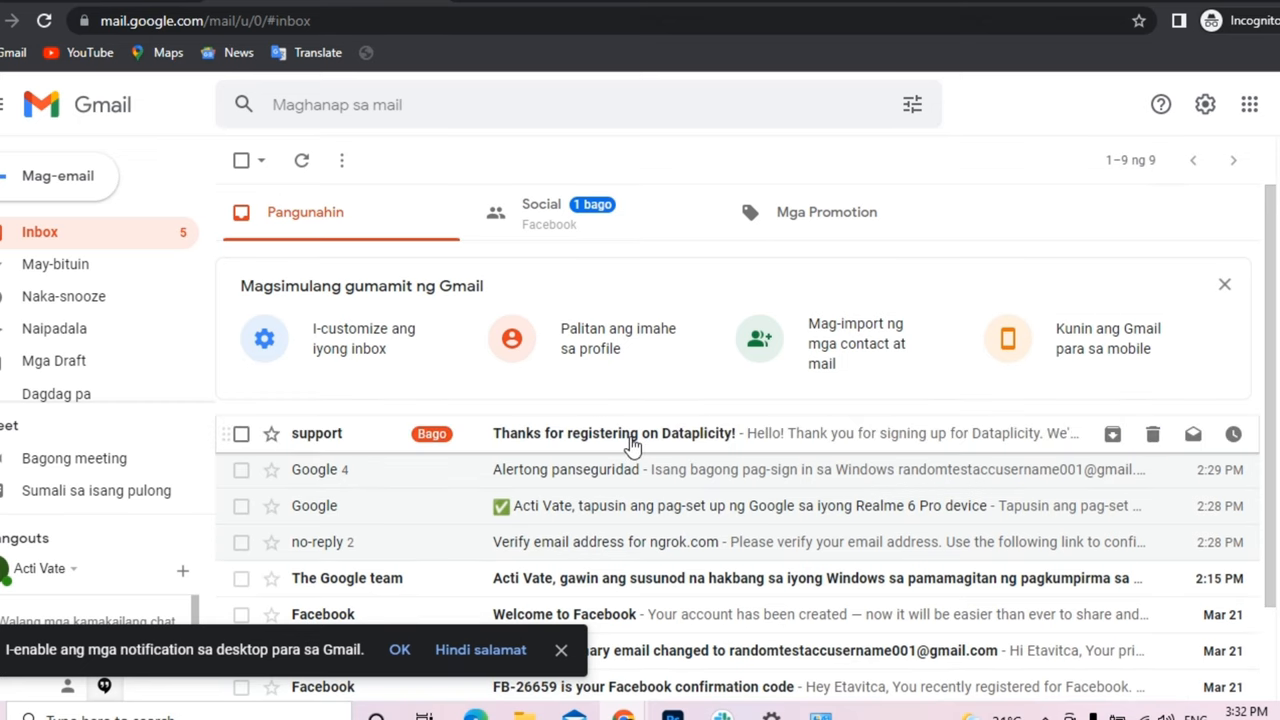
- Open the 'Thanks for registering on Dataplicity!' email and follow 'Verify your account now'
left_click(612, 432)
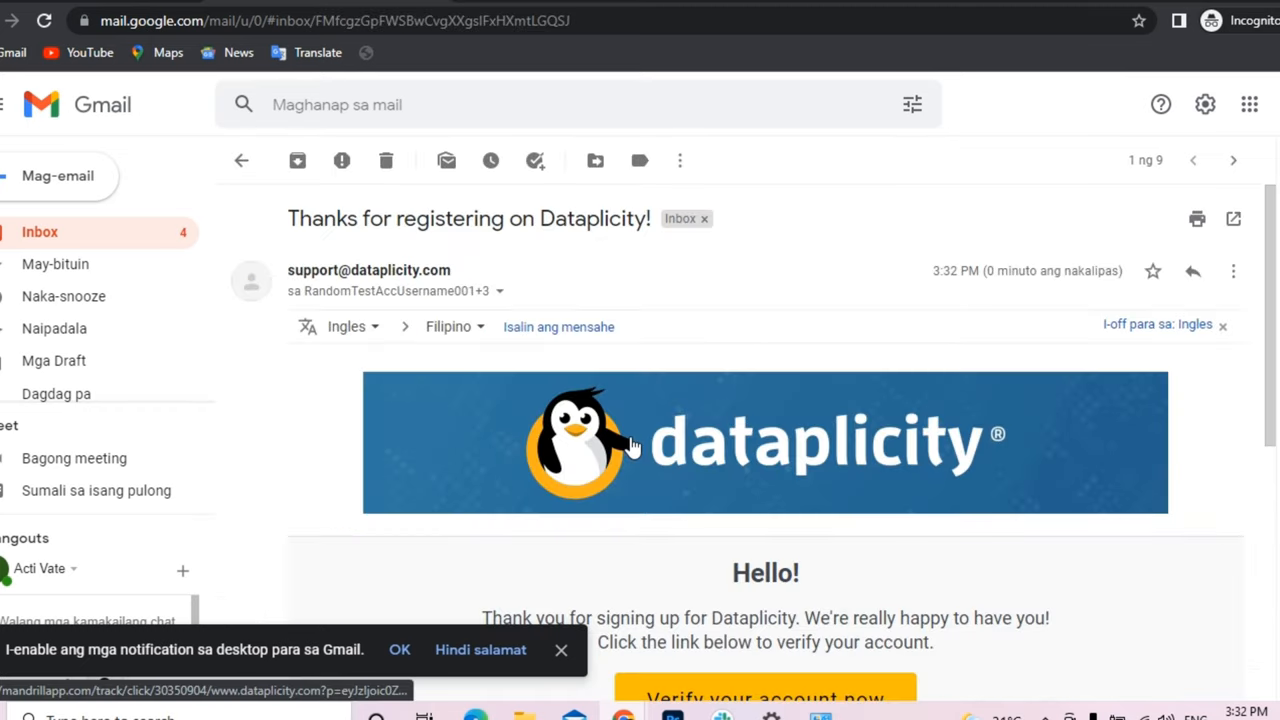
scroll("down", 3)
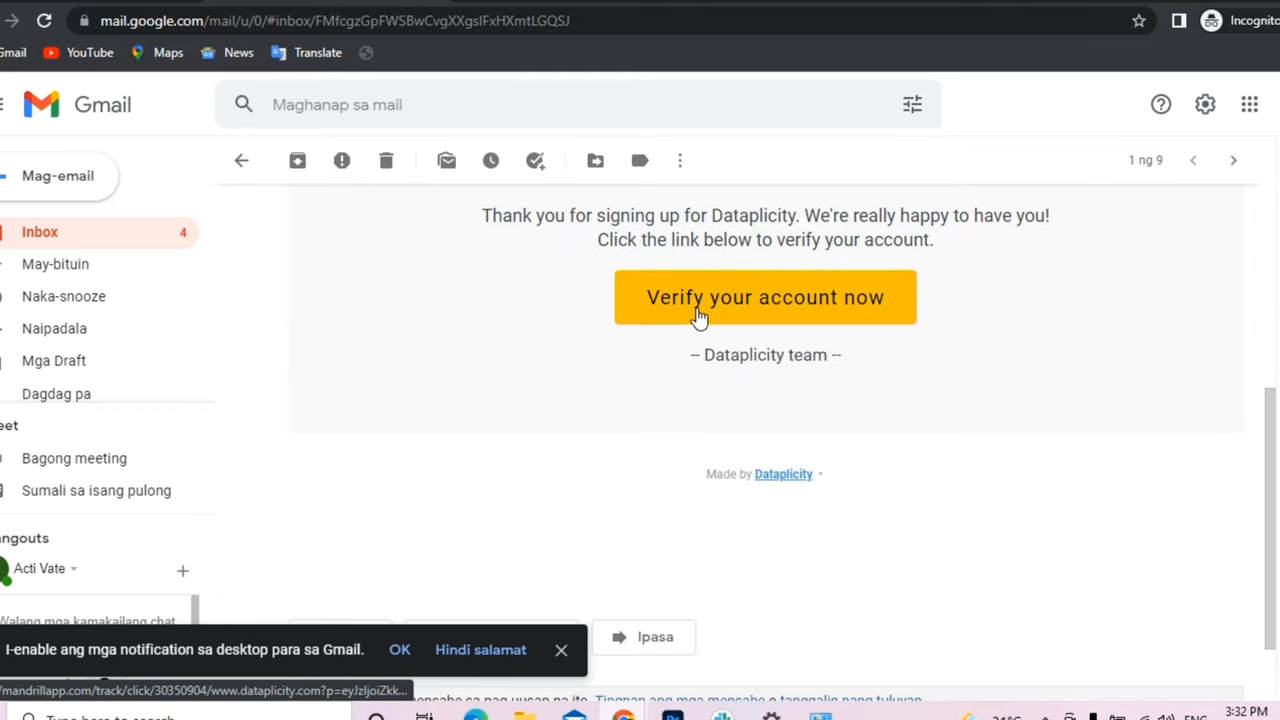
left_click(764, 296)
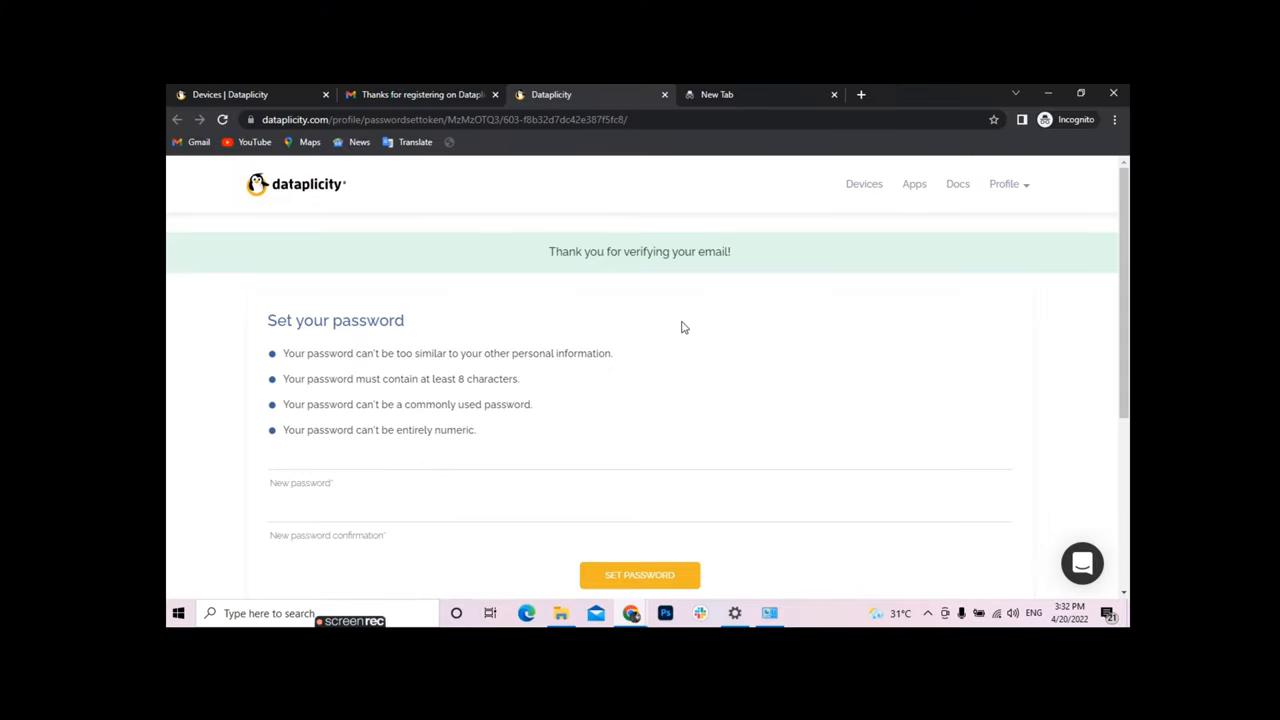
mouse_move(434, 452)
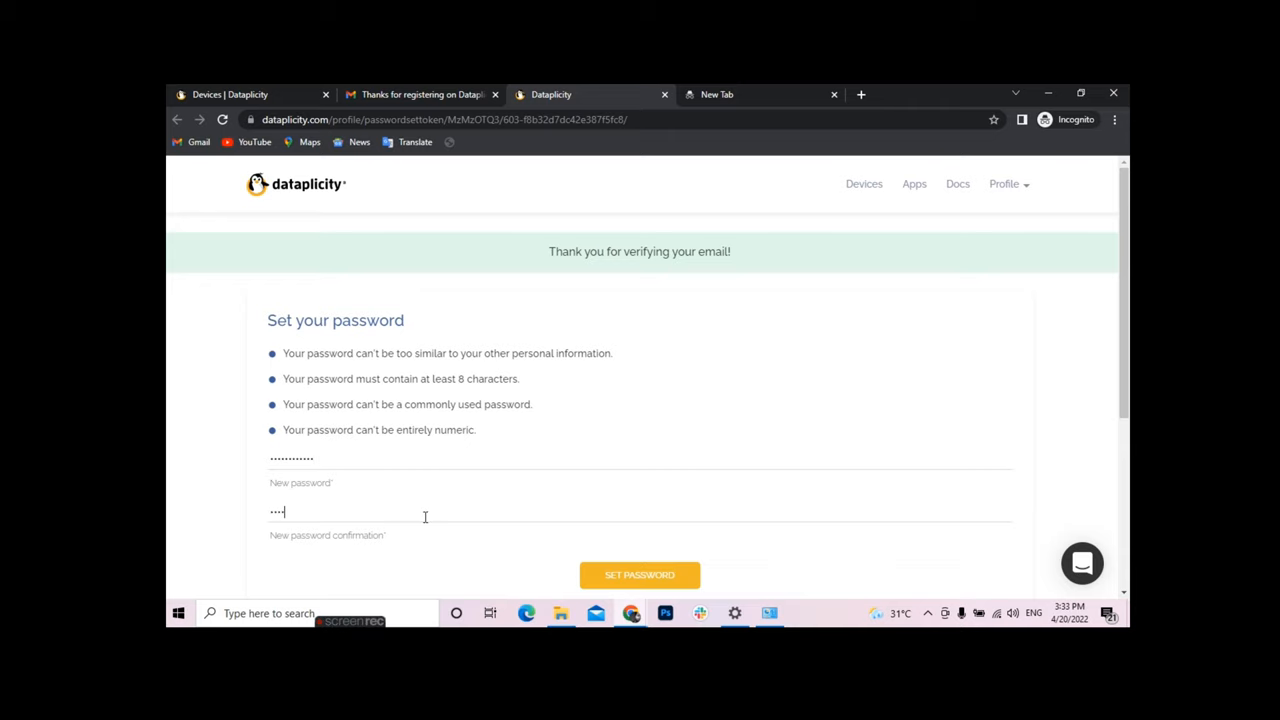
- Submit the new account password with SET PASSWORD, returning to the devices page
left_click(640, 574)
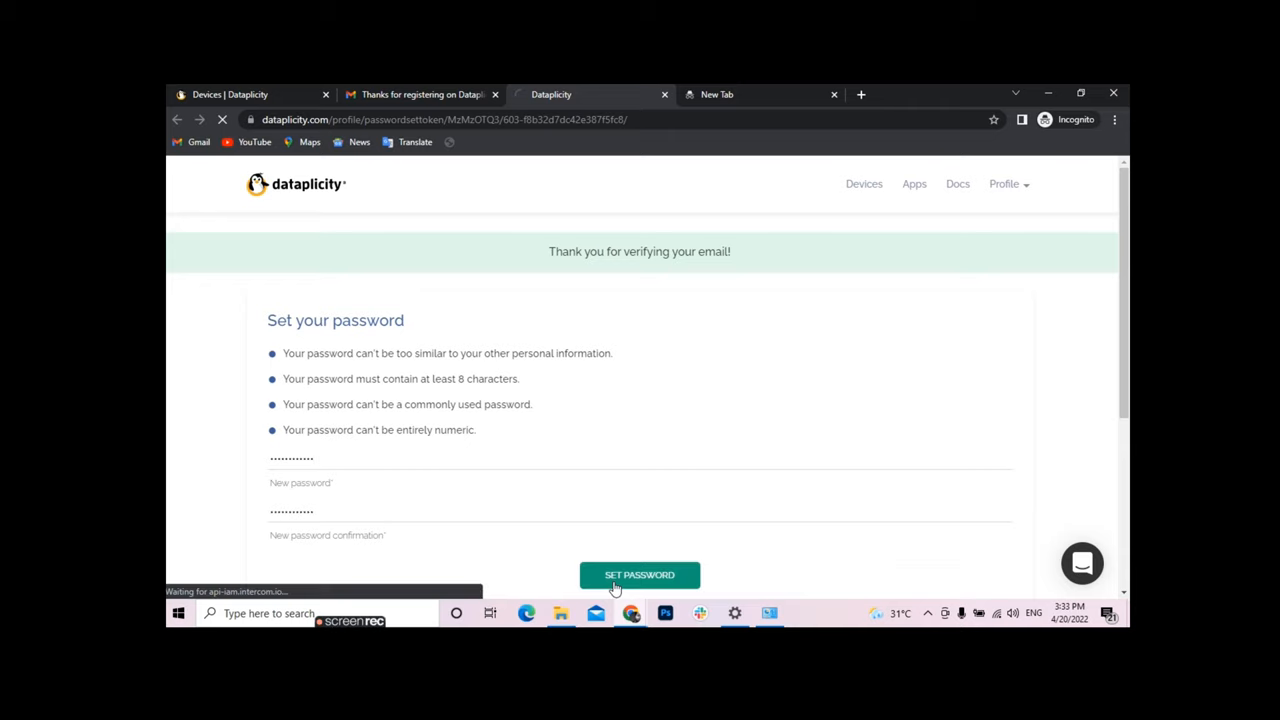
left_click(640, 574)
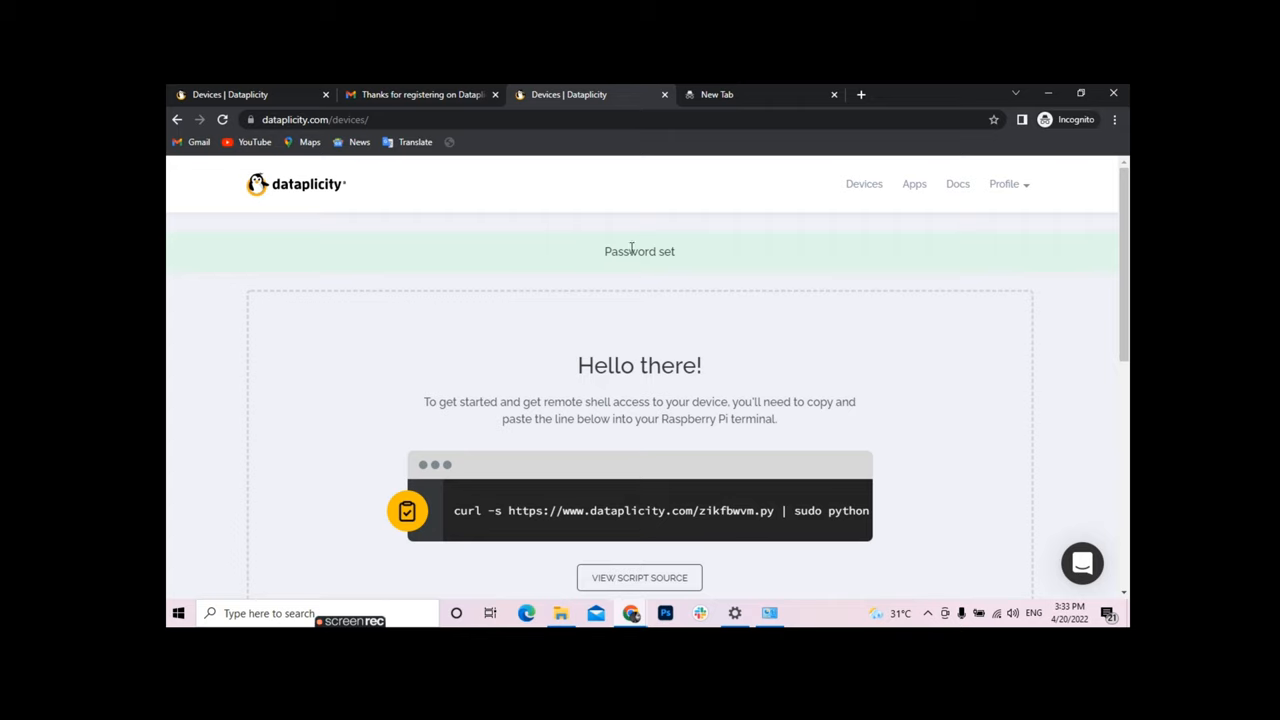
mouse_move(716, 94)
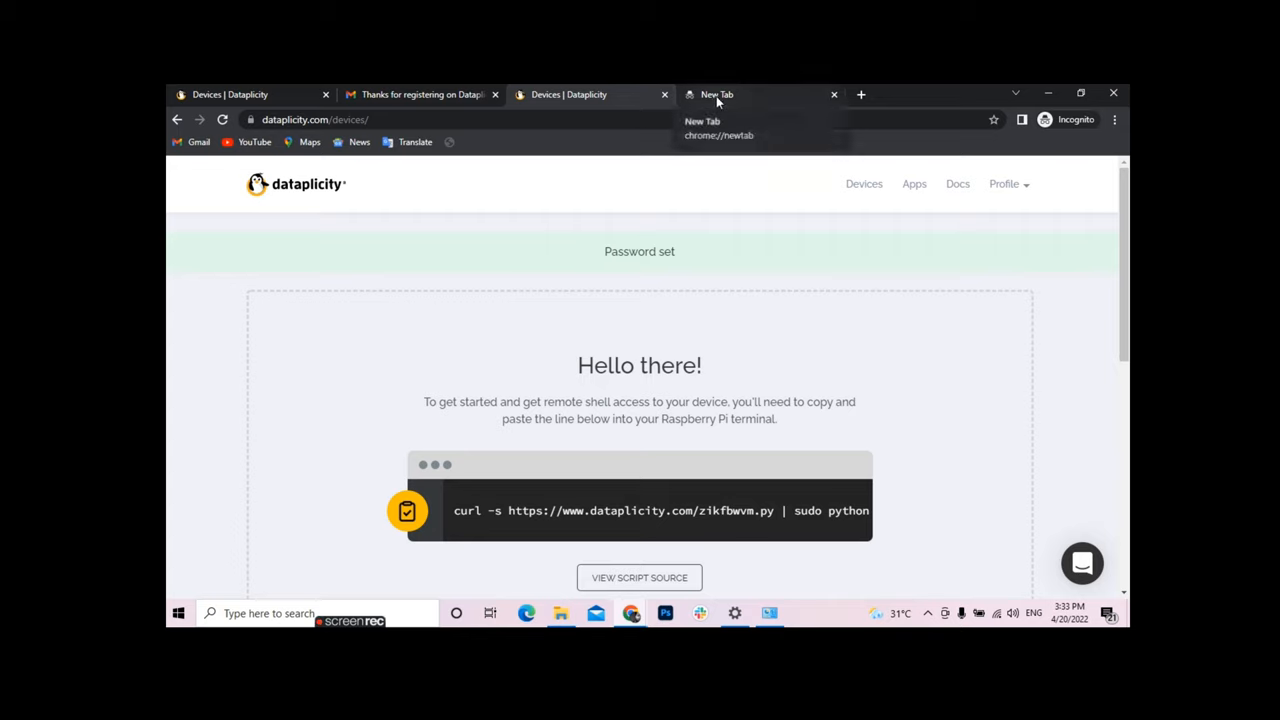
mouse_move(764, 168)
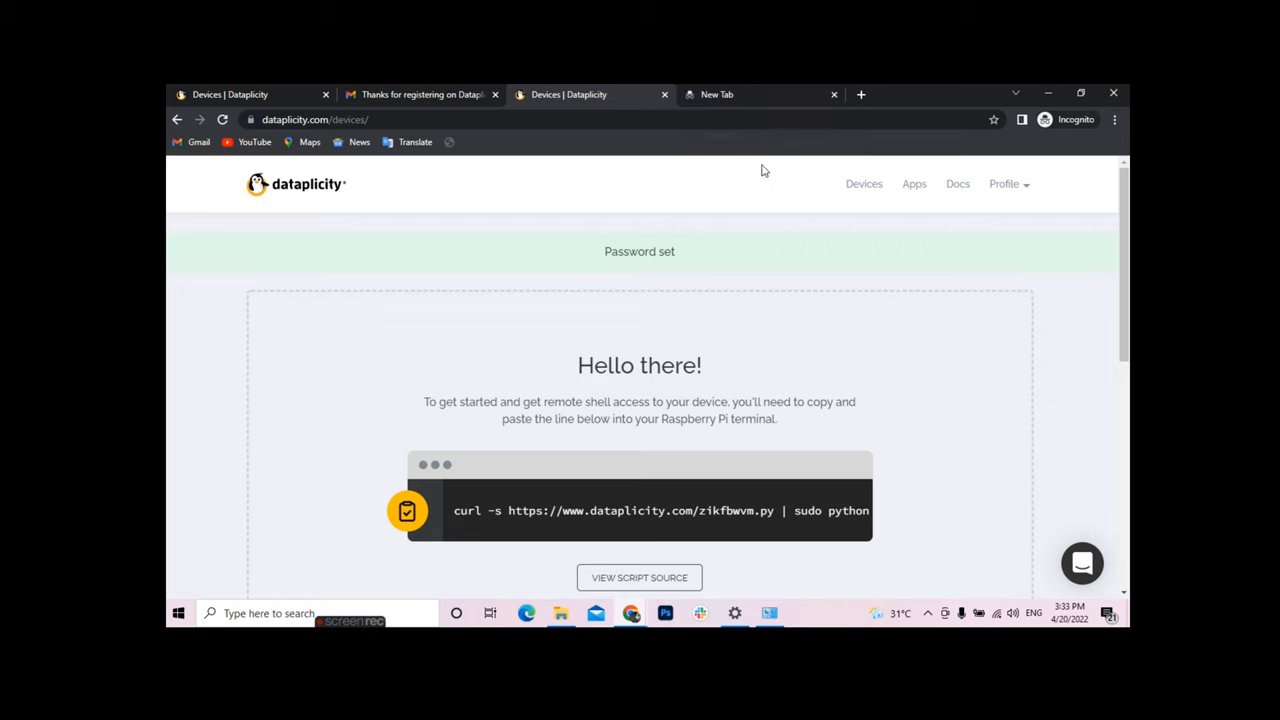
- Check the connected Wi-Fi network, then go to the device admin address 10.0.0.1
scroll("down", 3)
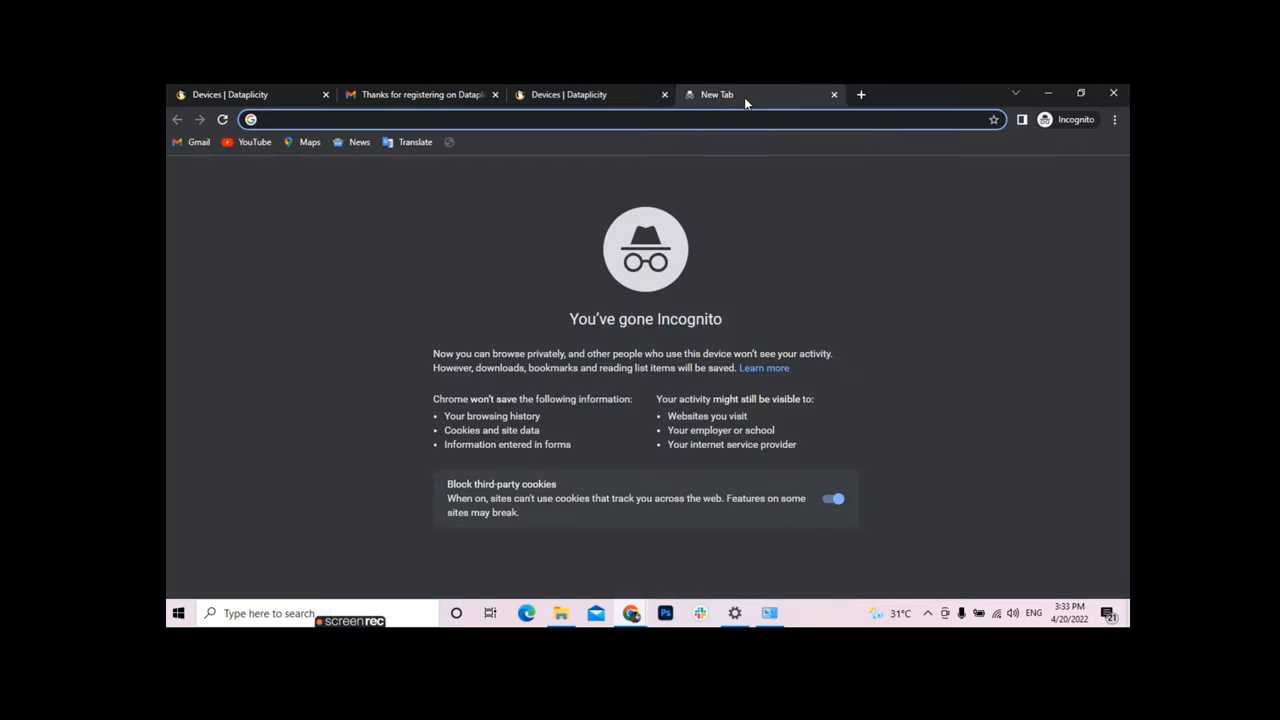
mouse_move(924, 242)
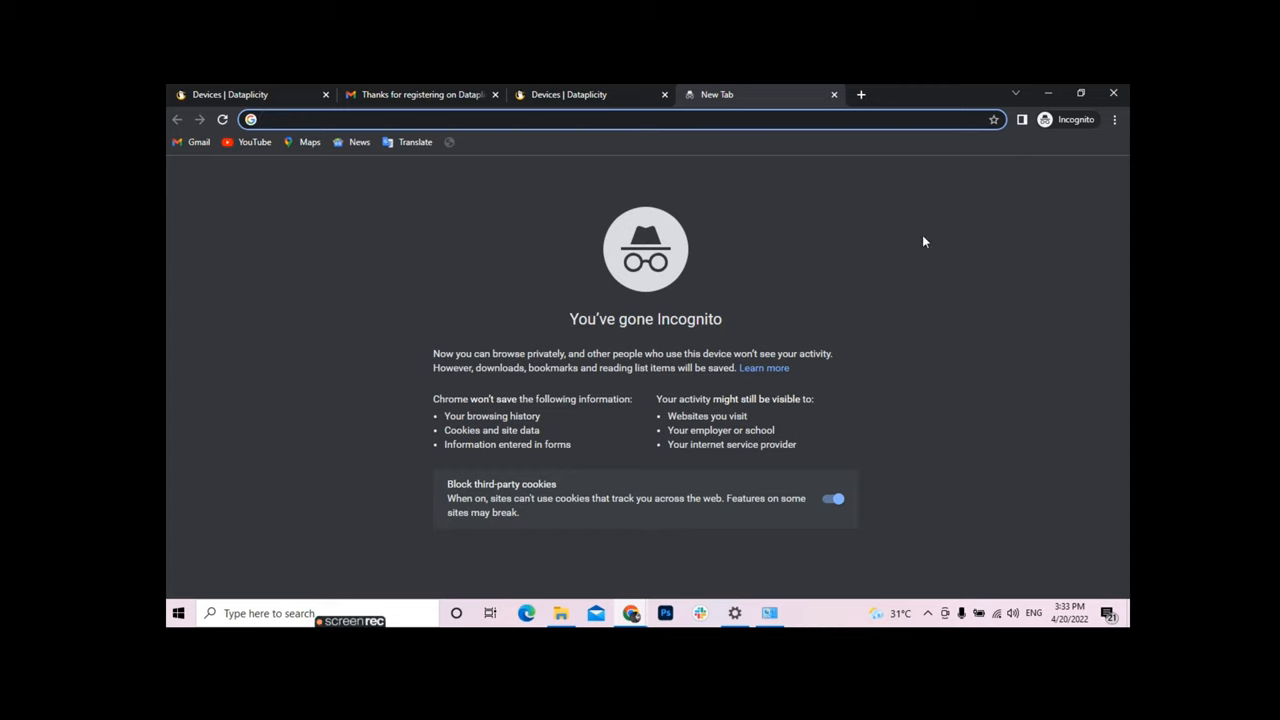
left_click(996, 612)
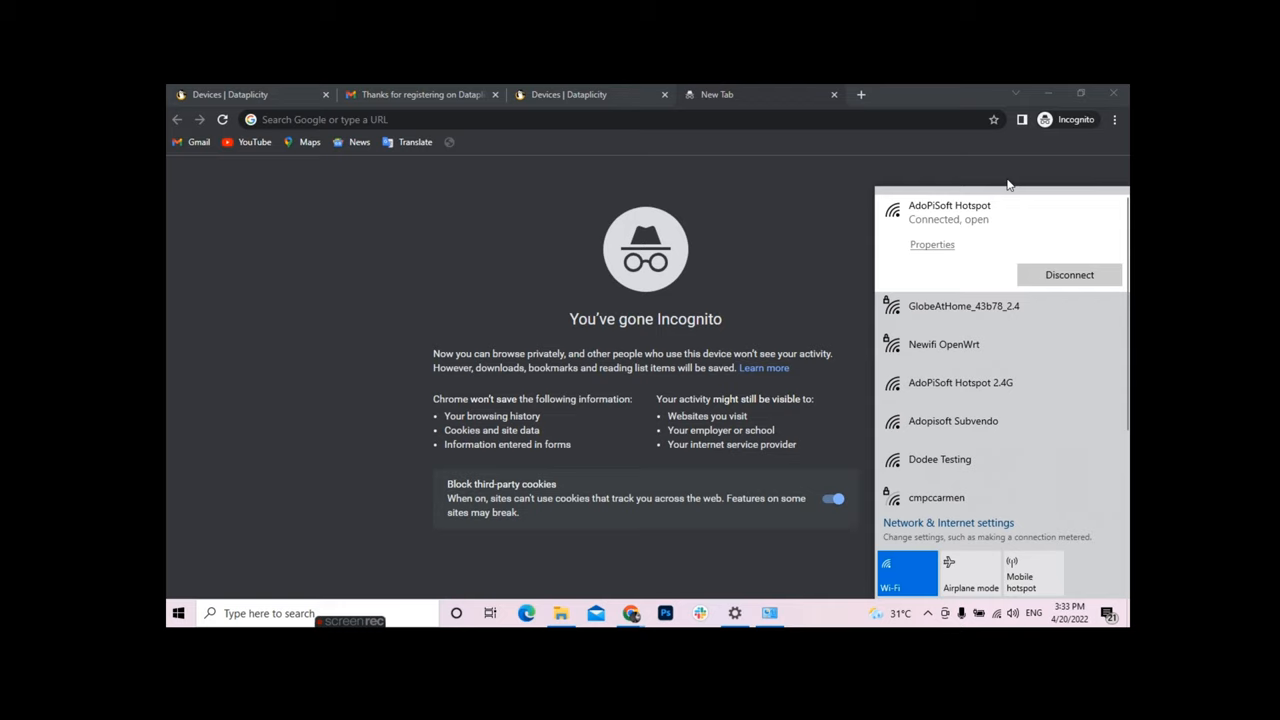
mouse_move(1020, 576)
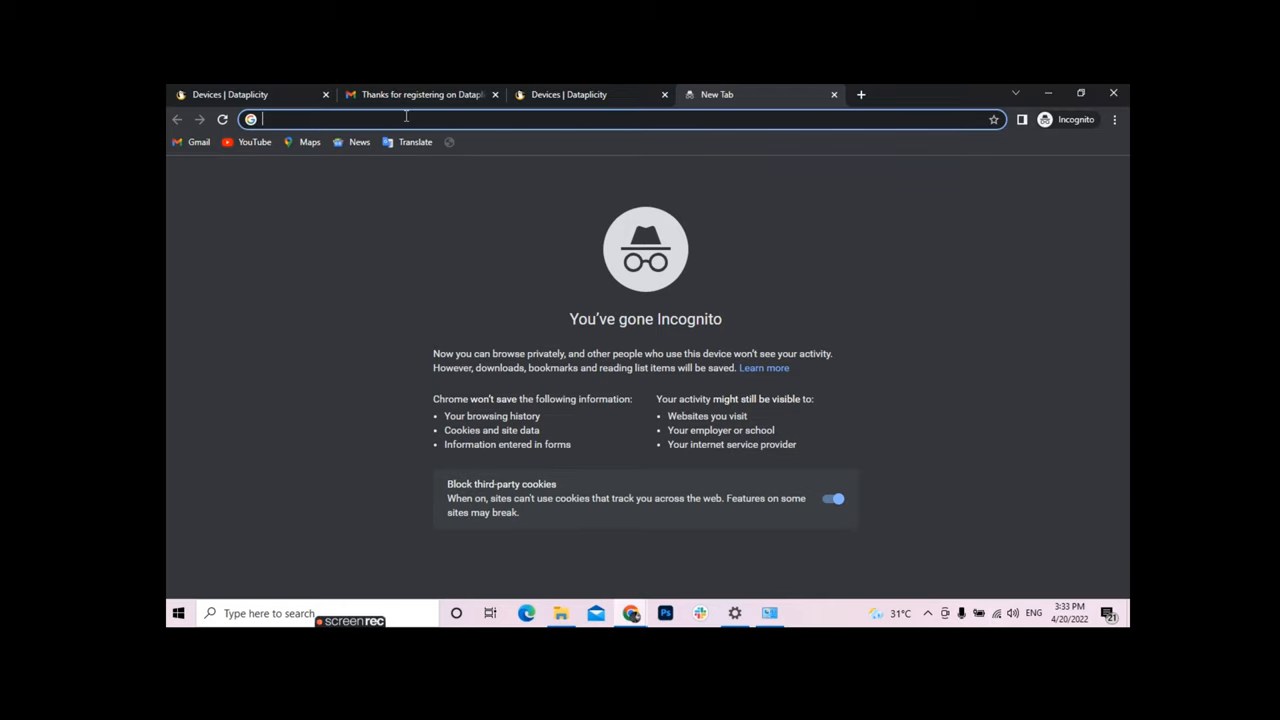
type("10.0.0.1/admin#!/system/")
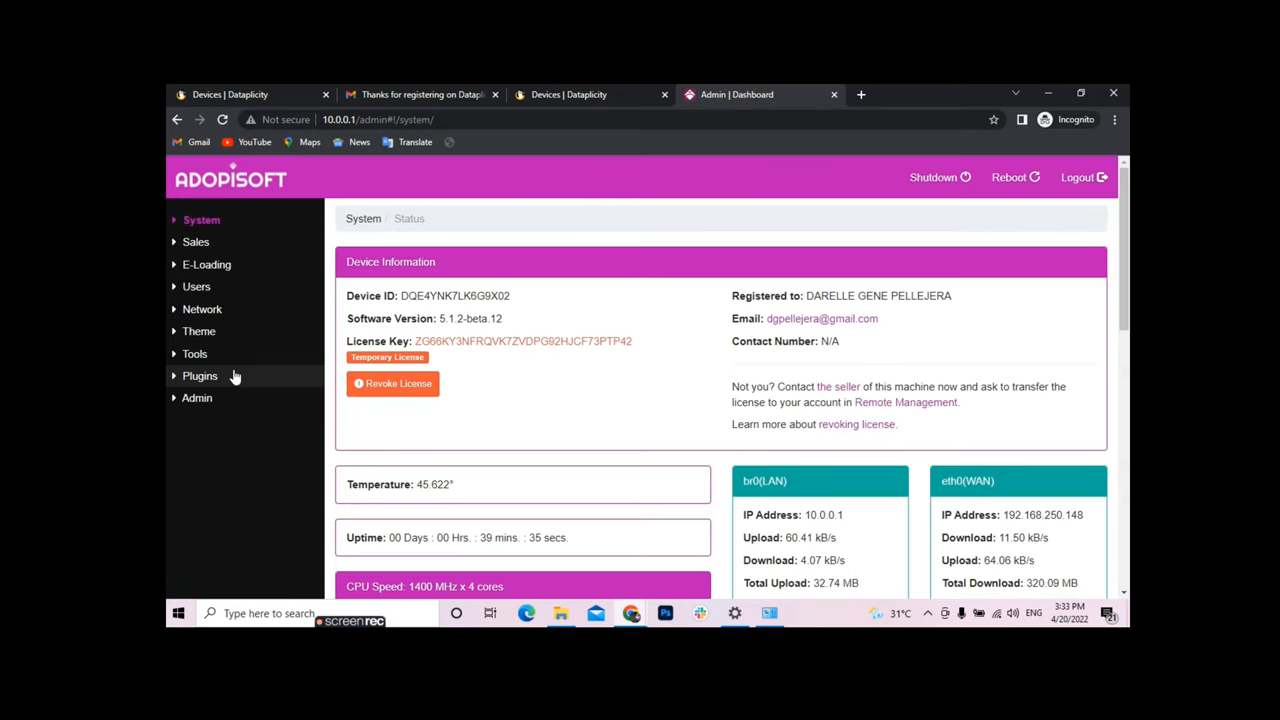
- Open the Dataplicity Plugin page under Plugins in the AdoPiSoft sidebar
left_click(200, 376)
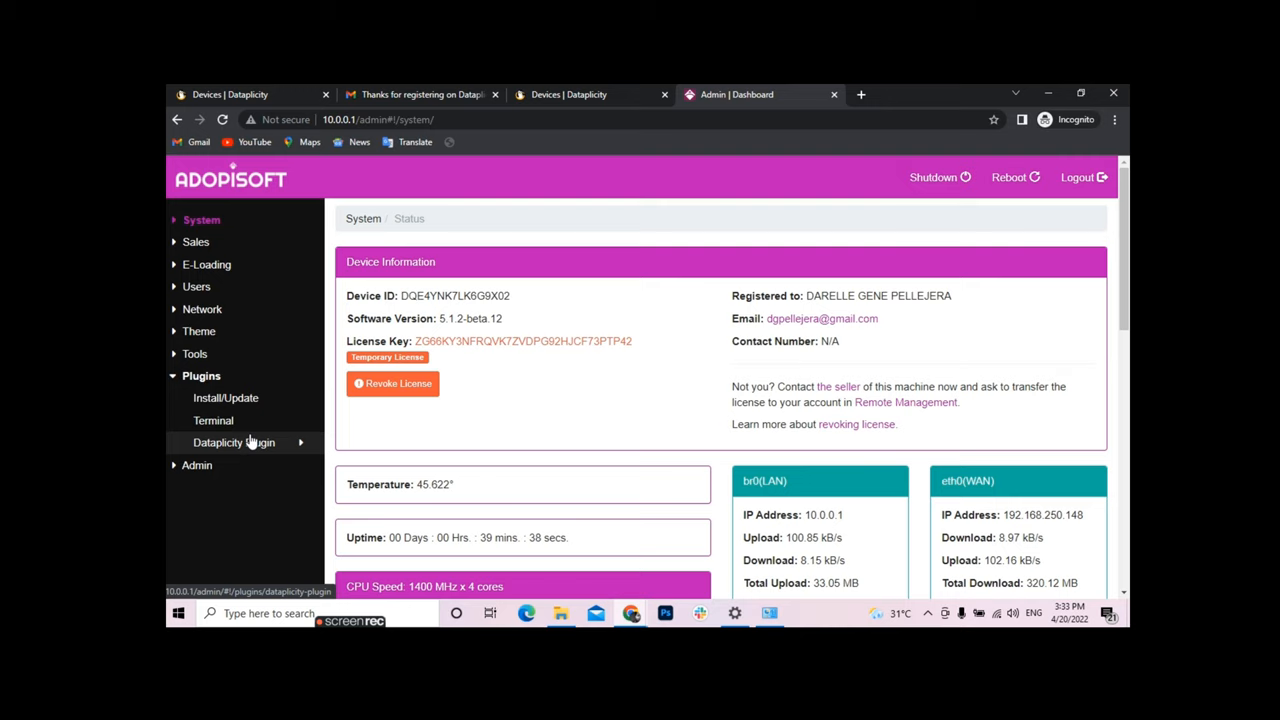
left_click(236, 442)
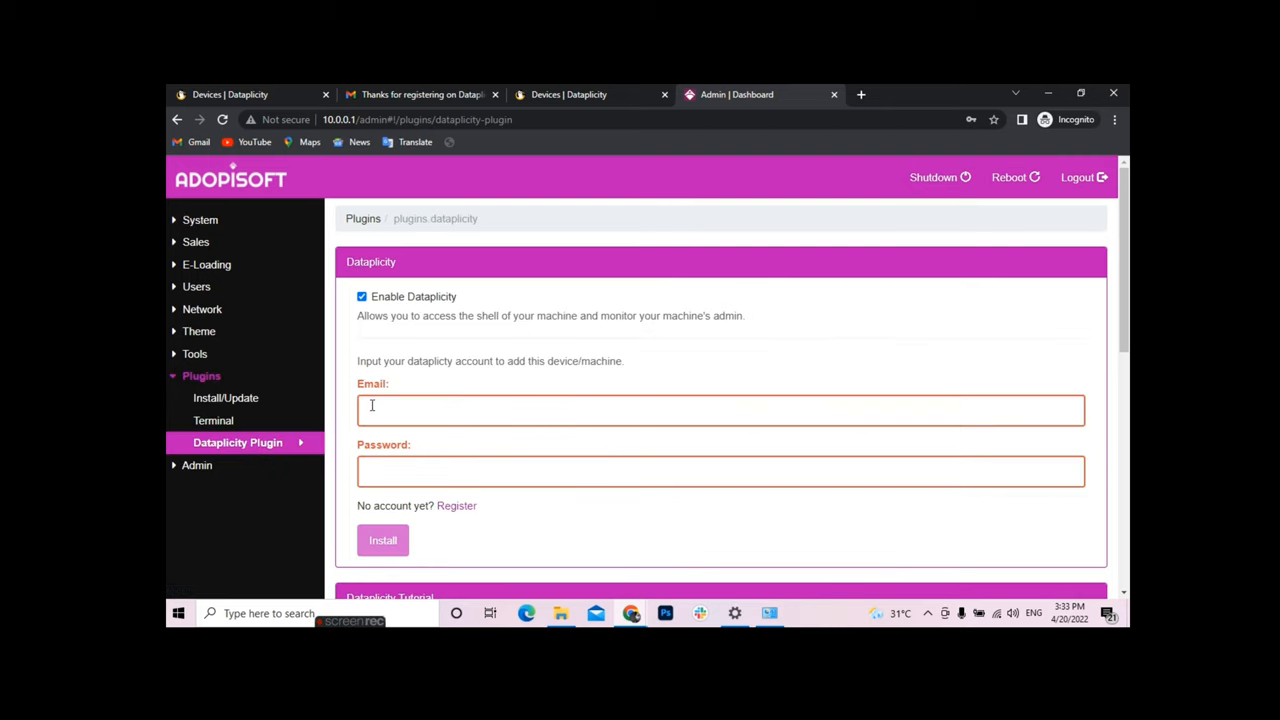
left_click(720, 410)
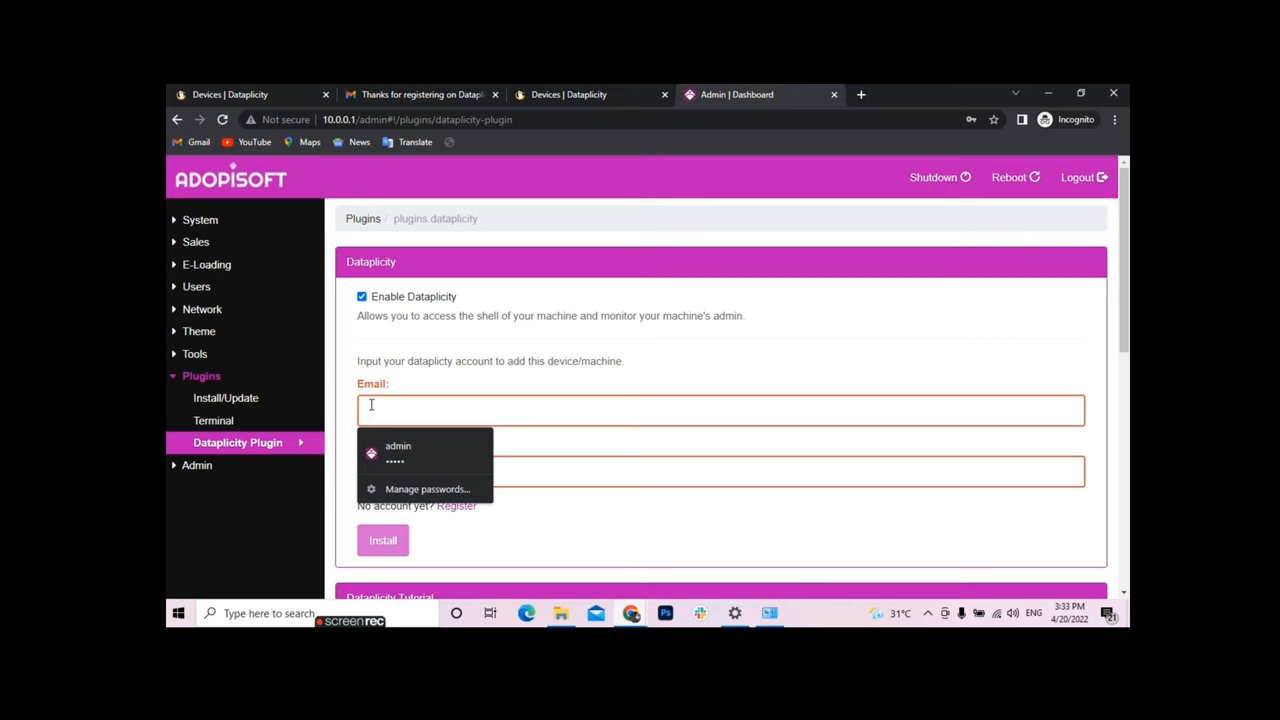
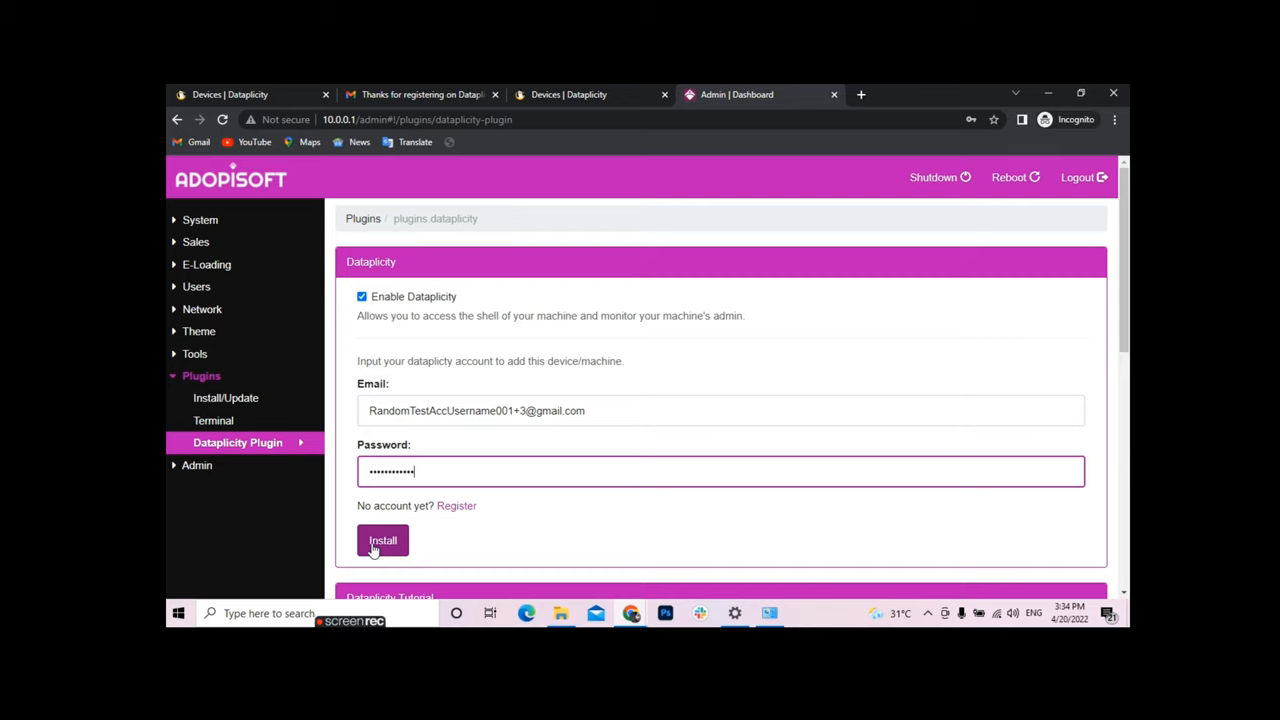
left_click(384, 540)
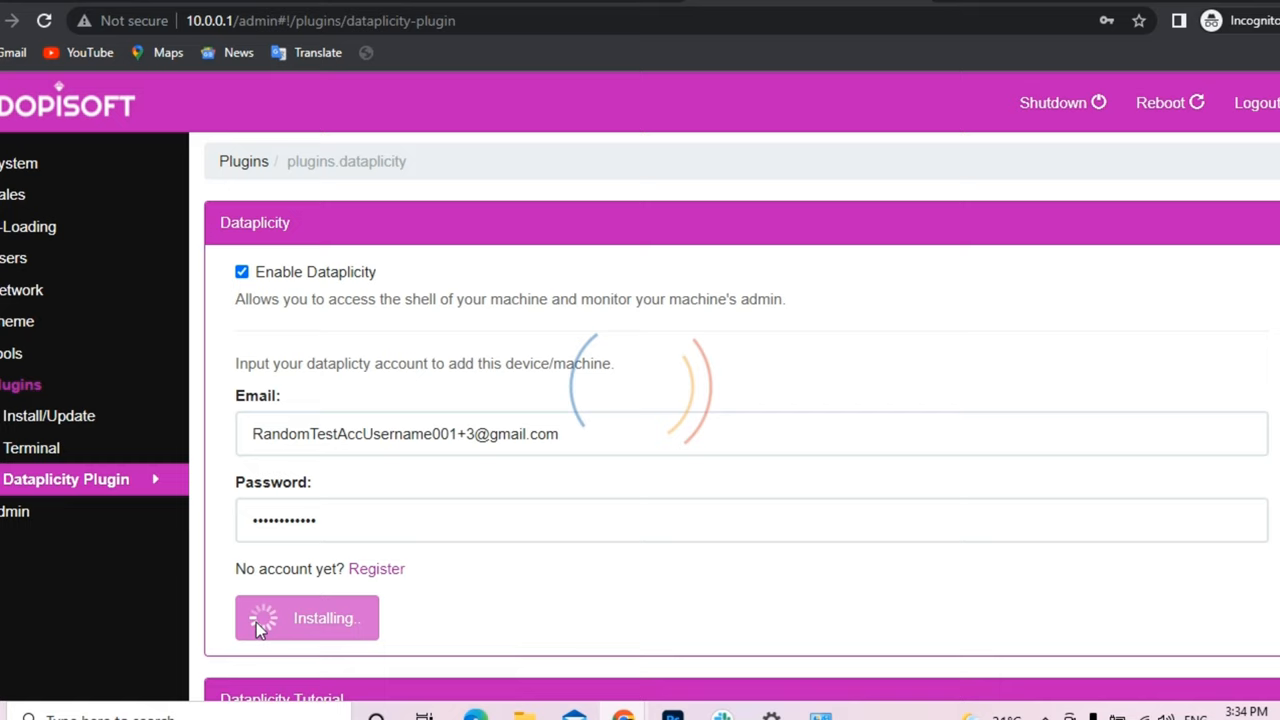
left_click(272, 616)
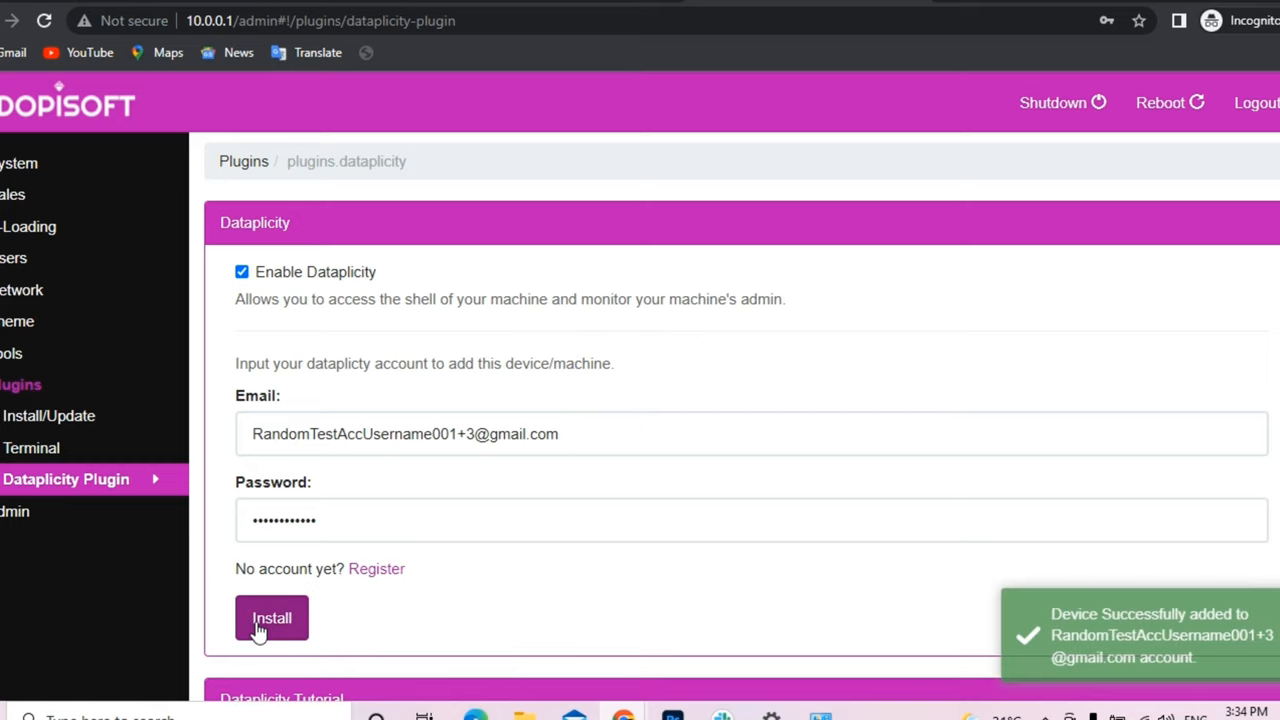
- Add this machine to the Dataplicity account and look through the plugin tutorial
left_click(272, 616)
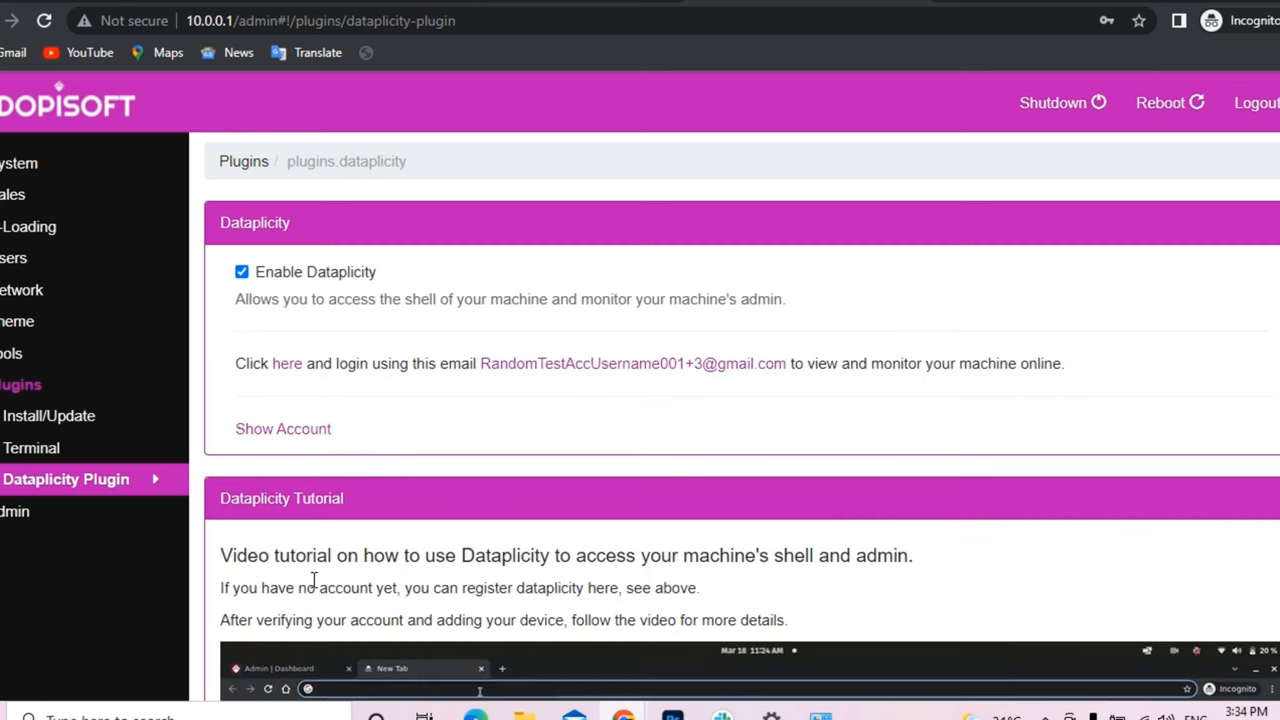
mouse_move(404, 504)
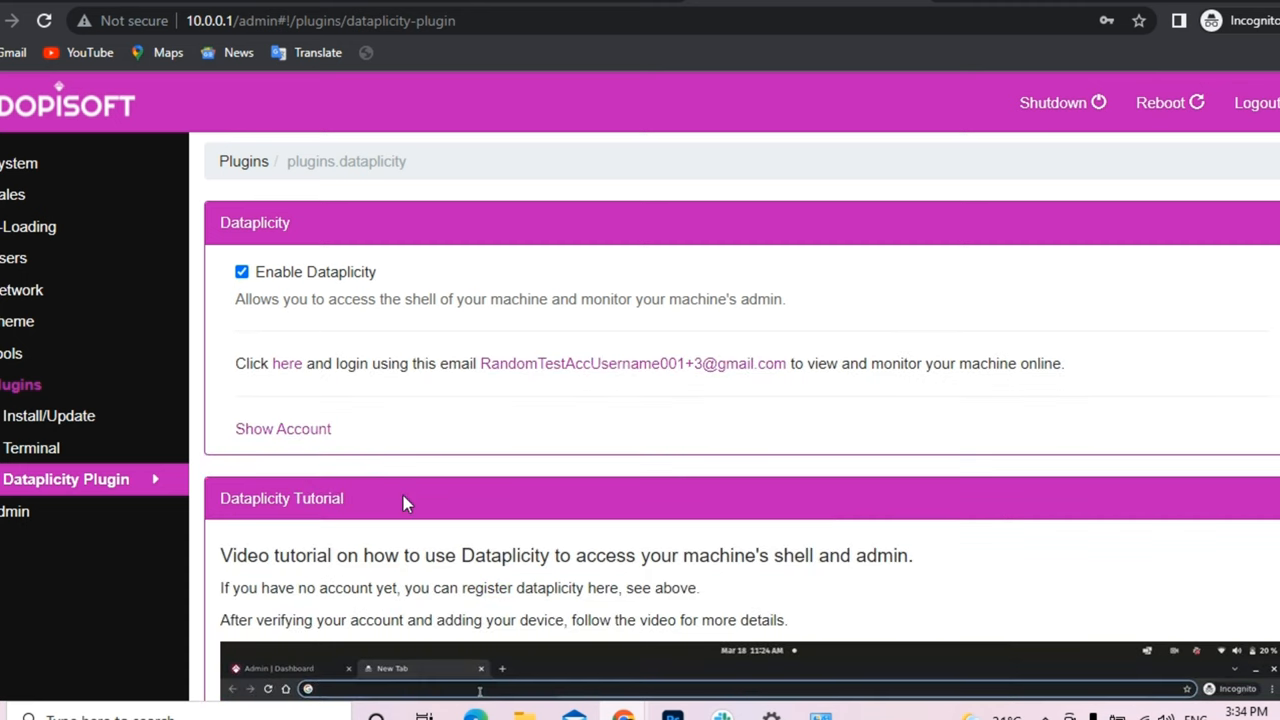
mouse_move(392, 490)
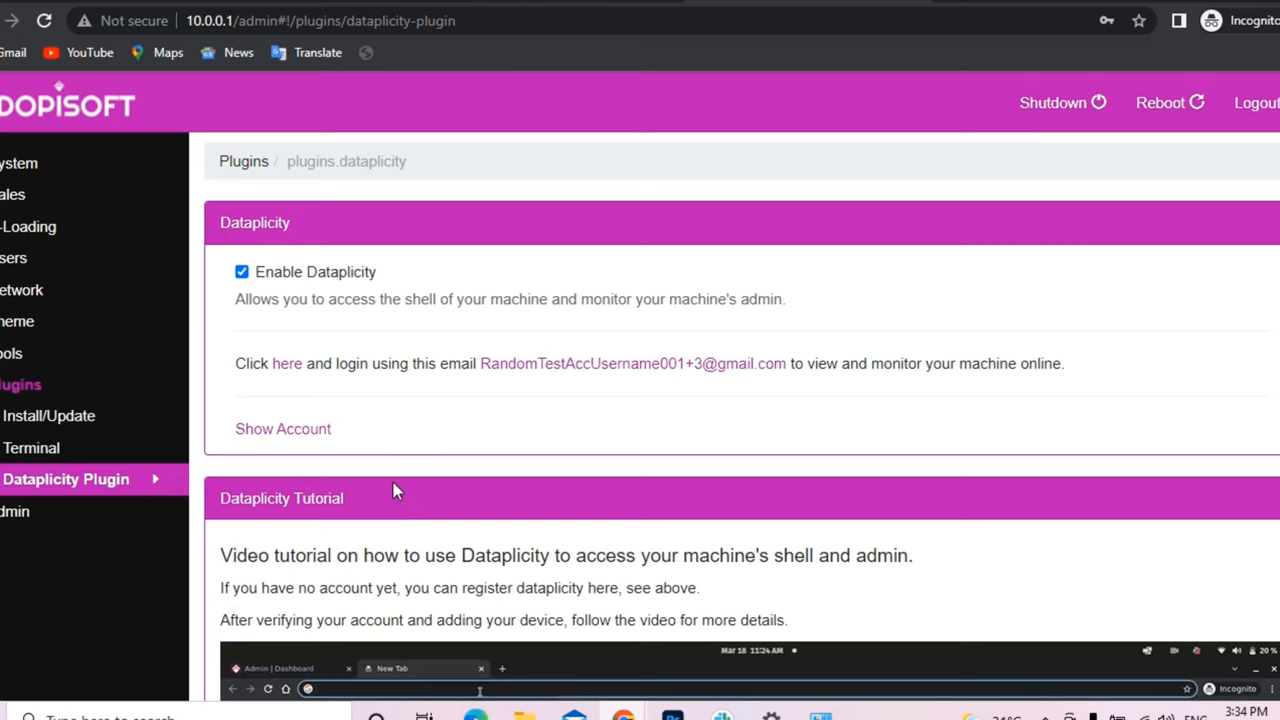
scroll("down", 3)
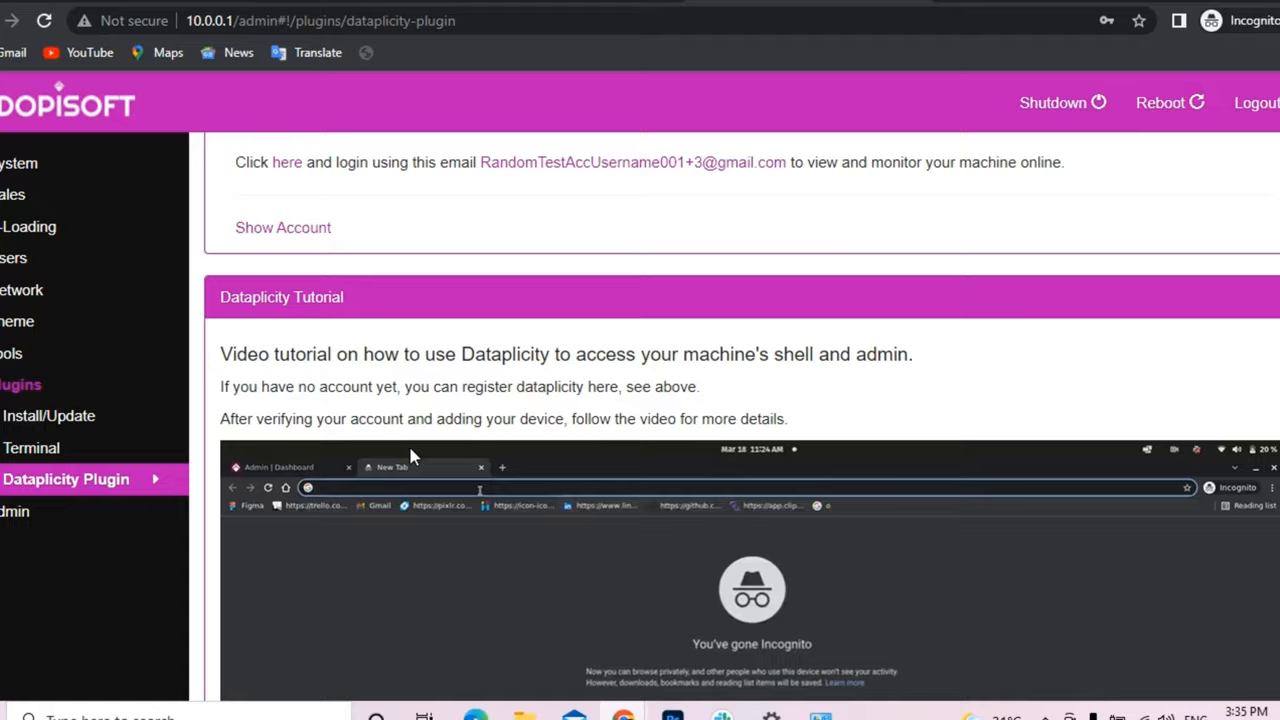
scroll("down", 3)
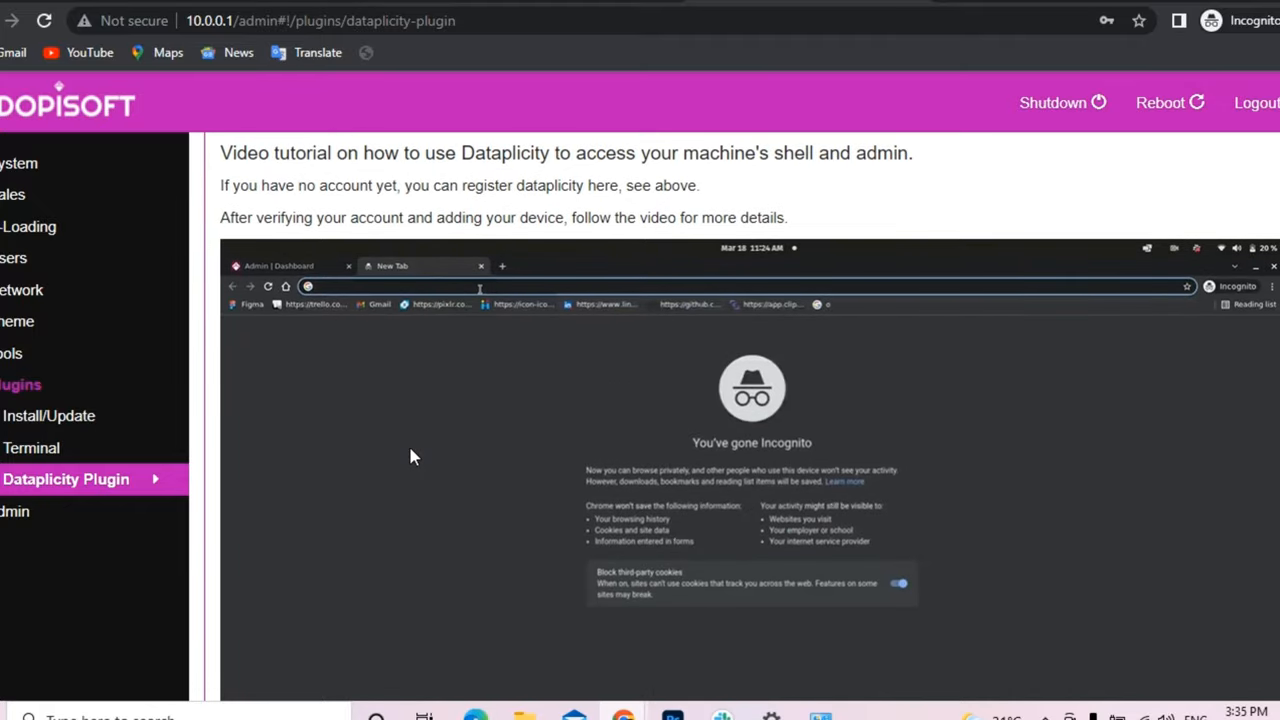
scroll("up", 3)
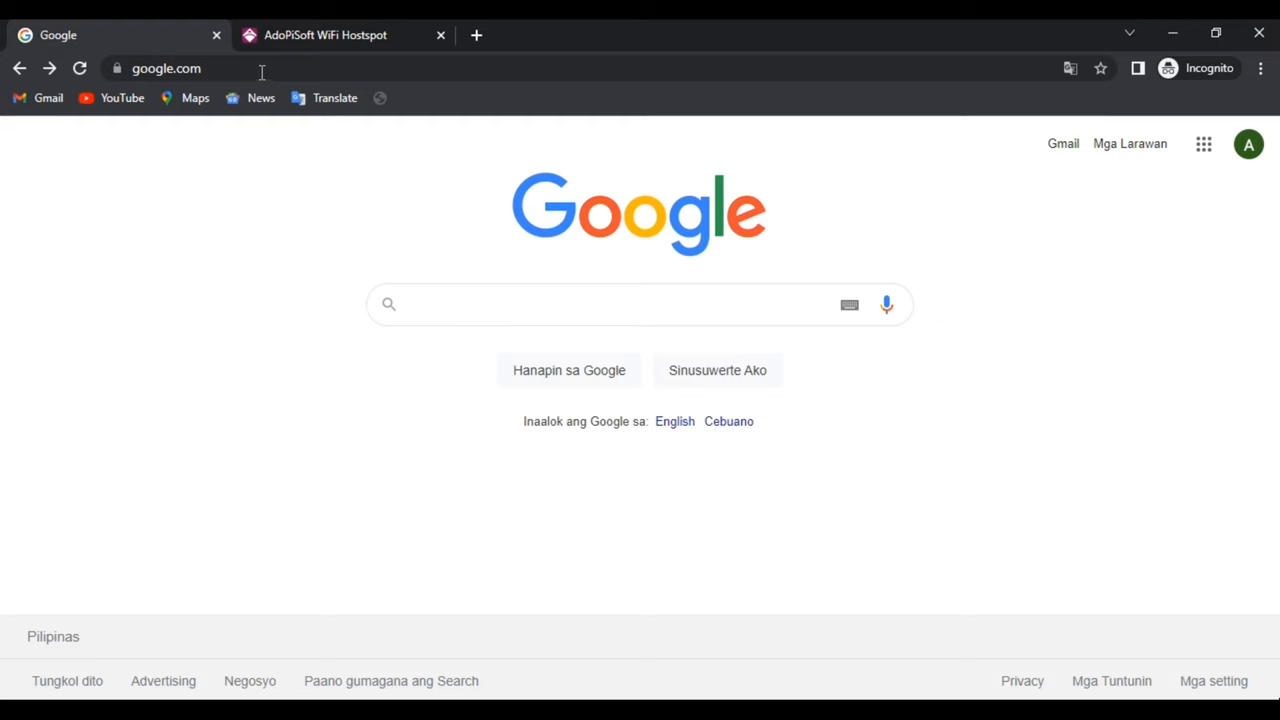
- Go to dataplicity.com and open the raspberrypi device's remote terminal
left_click(168, 68)
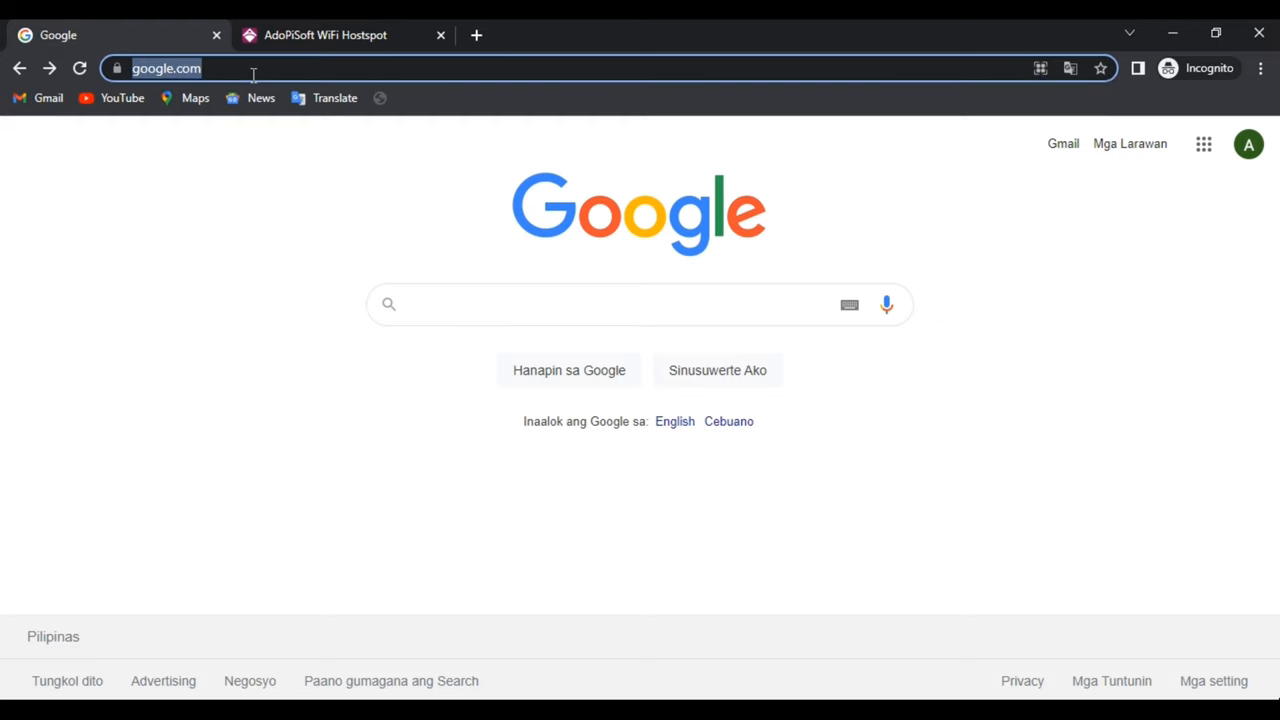
type("dataplicity")
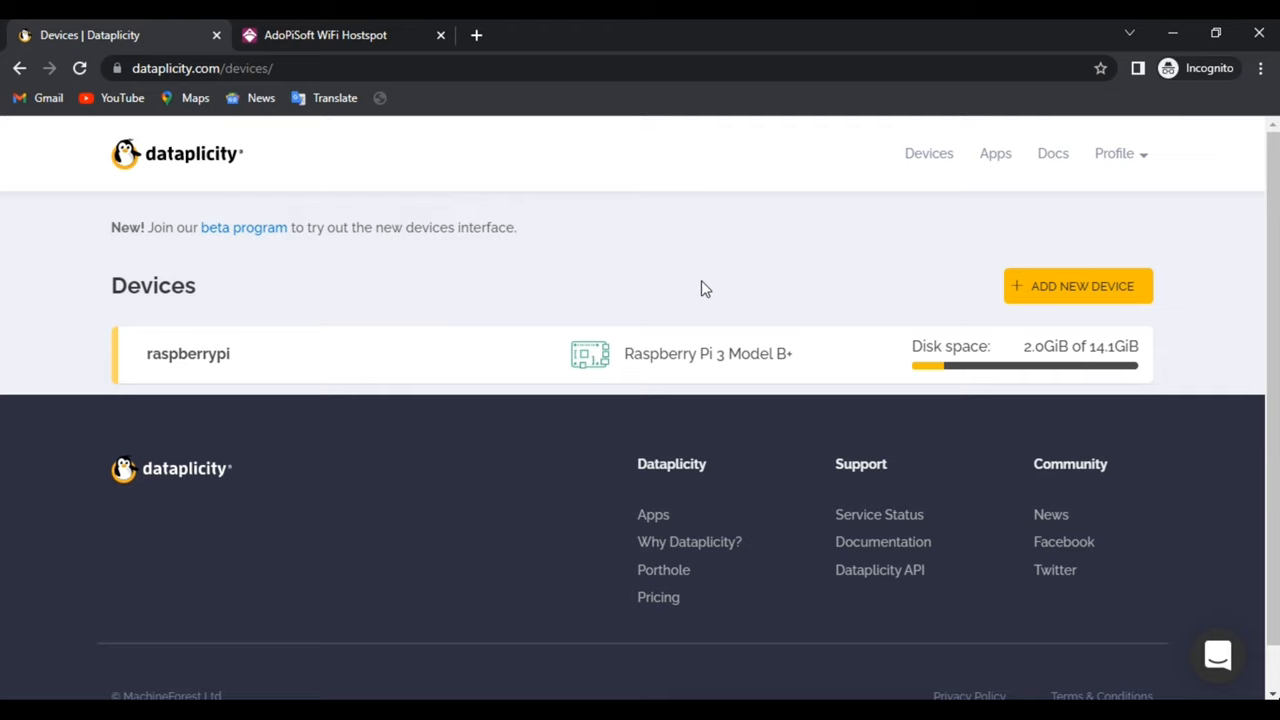
mouse_move(1036, 368)
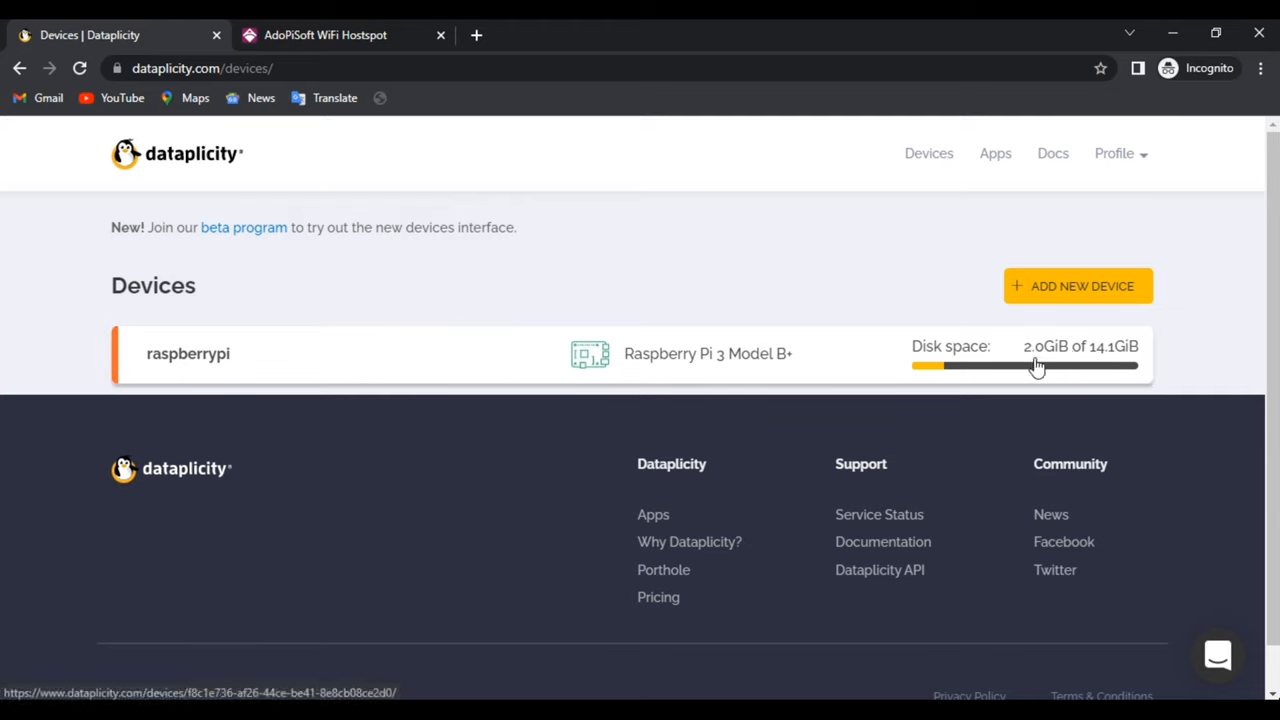
left_click(188, 352)
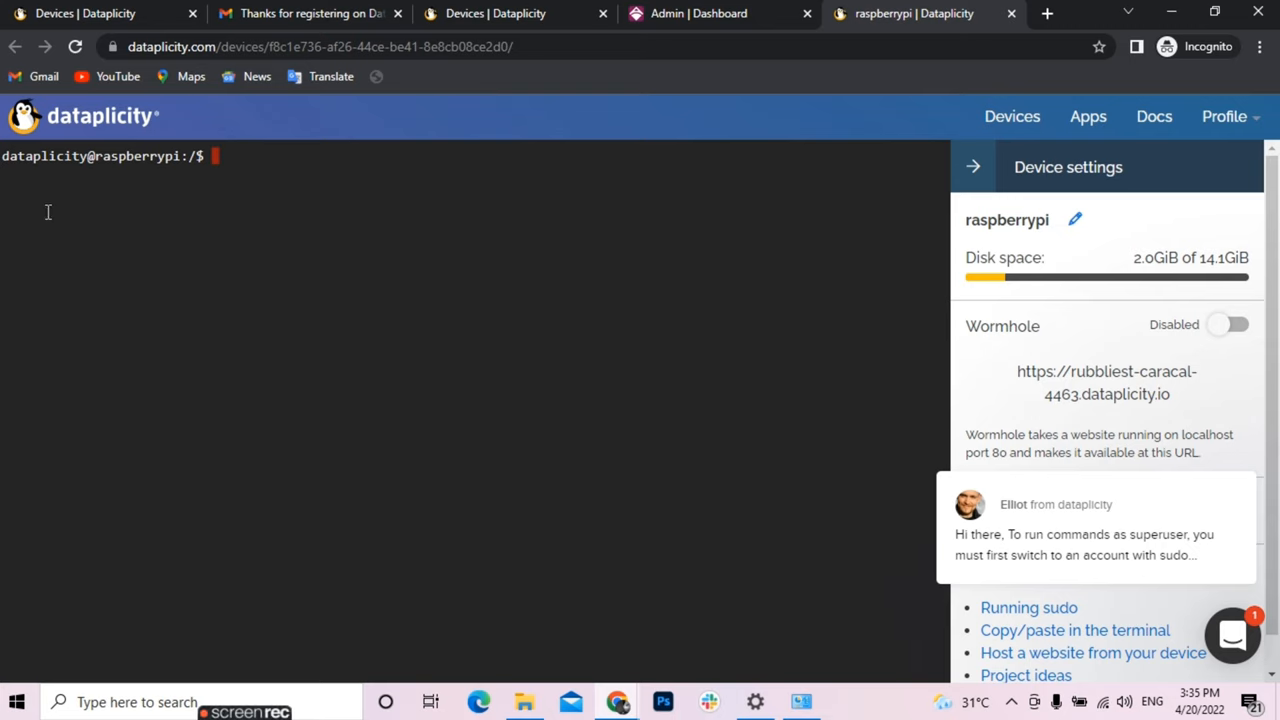
mouse_move(314, 228)
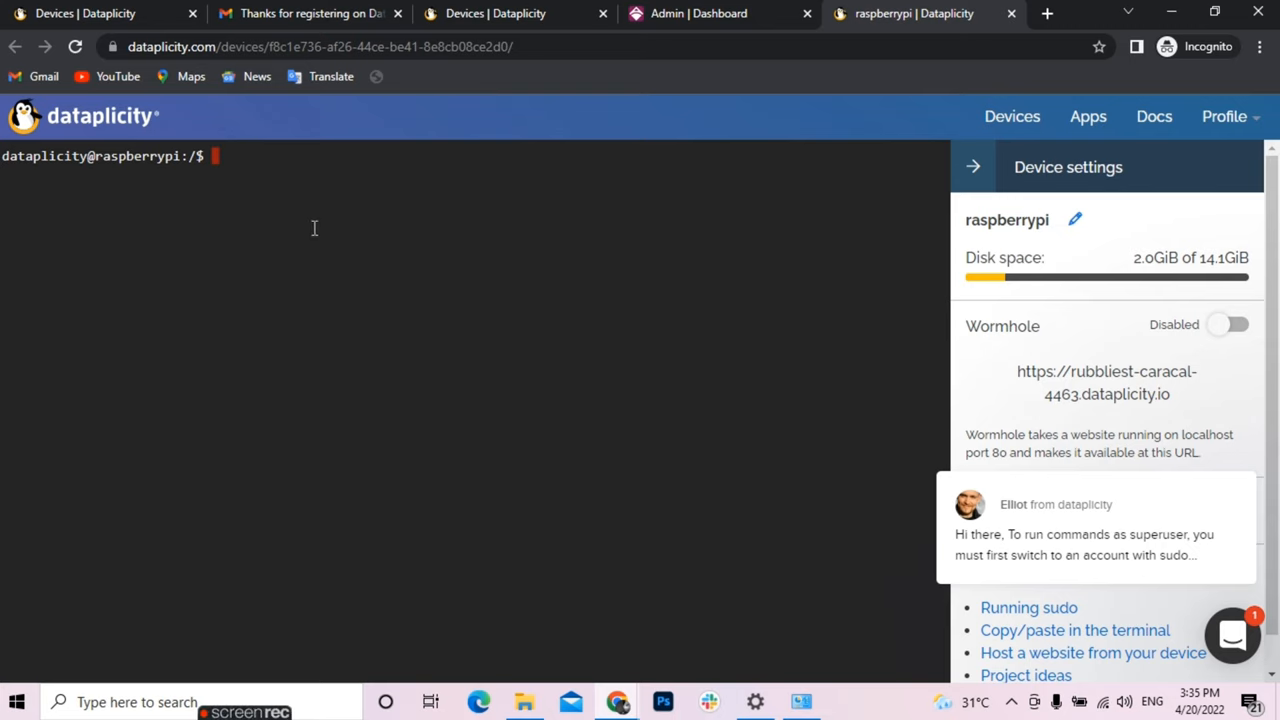
mouse_move(920, 352)
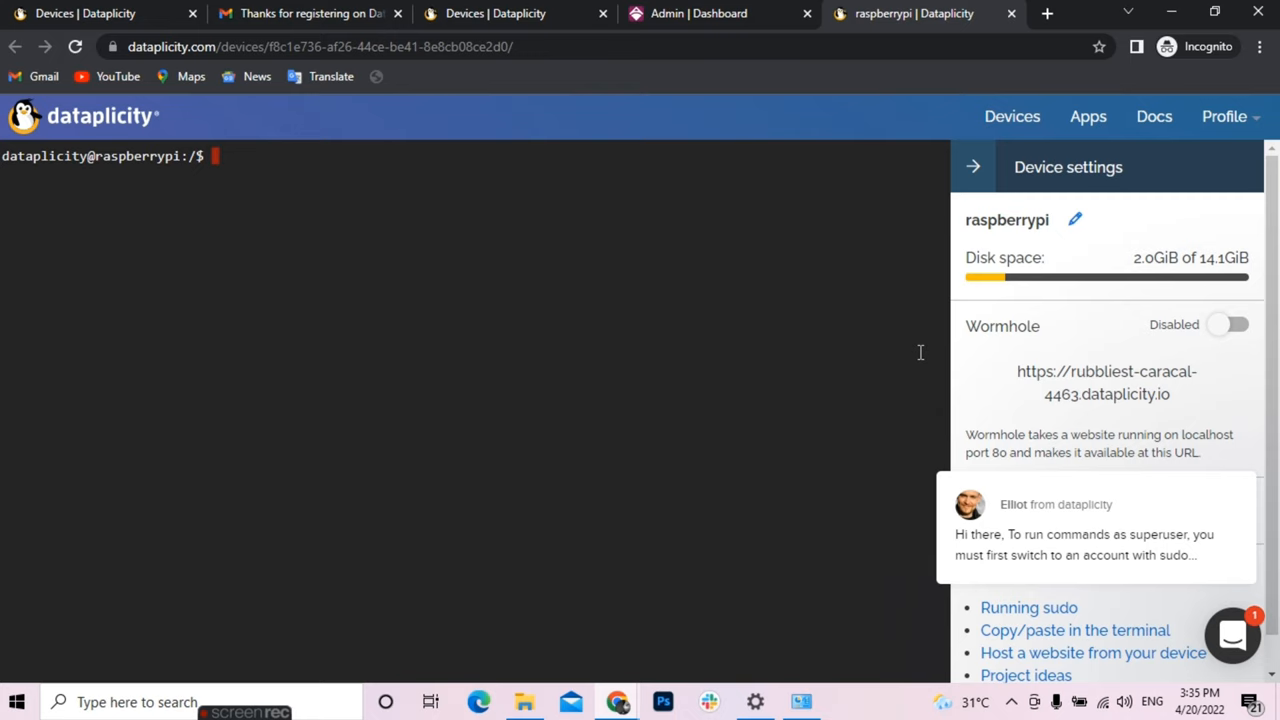
- Enable the Wormhole for the raspberrypi device and open its public wormhole URL
left_click(1230, 324)
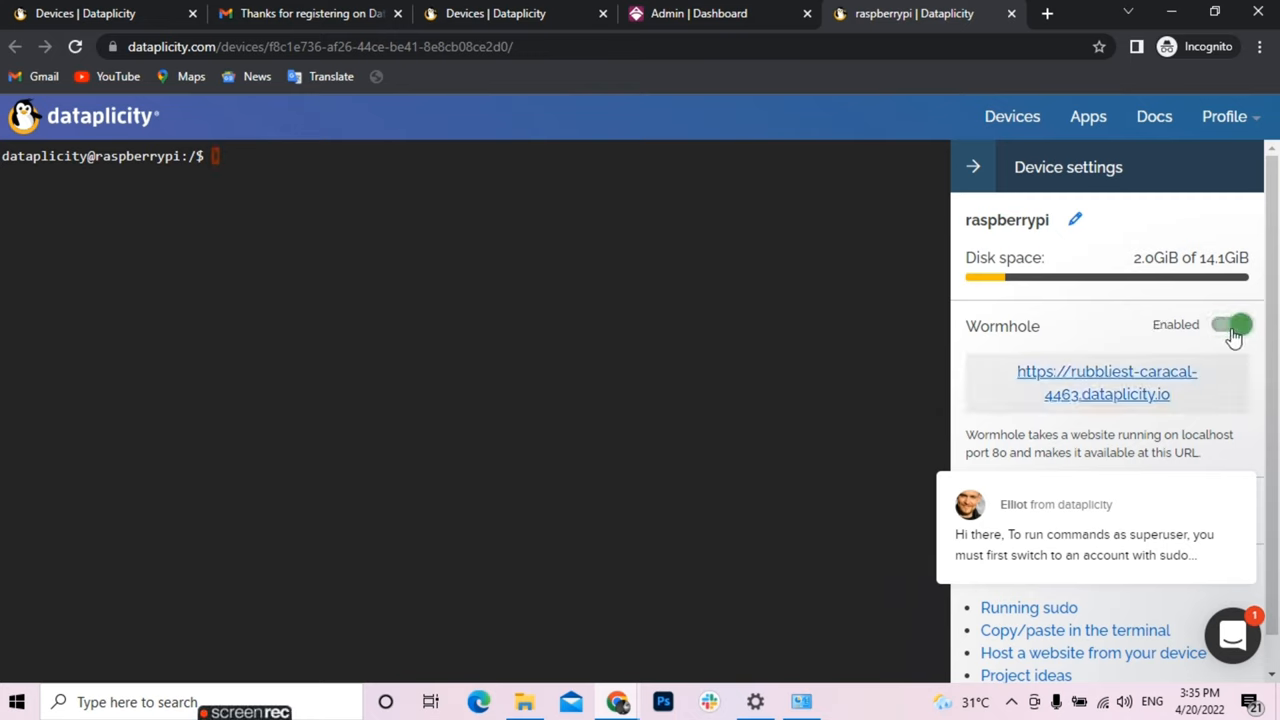
mouse_move(936, 340)
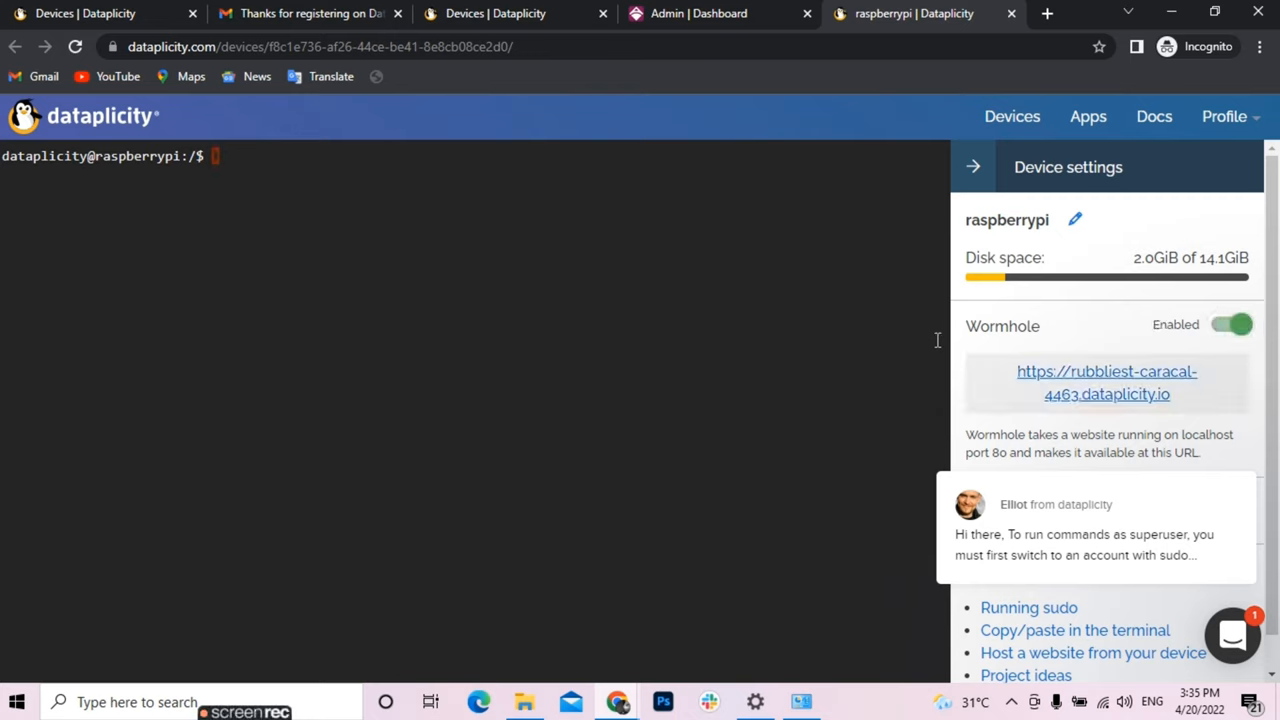
mouse_move(1190, 304)
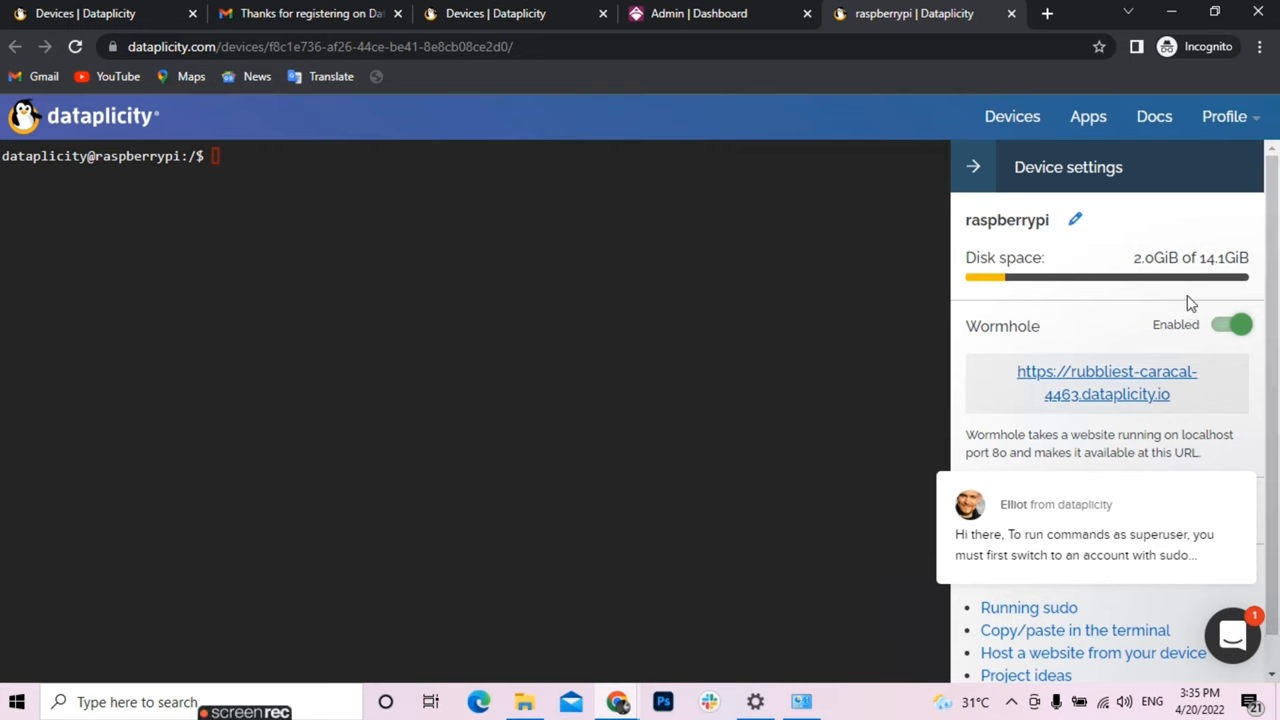
mouse_move(1148, 364)
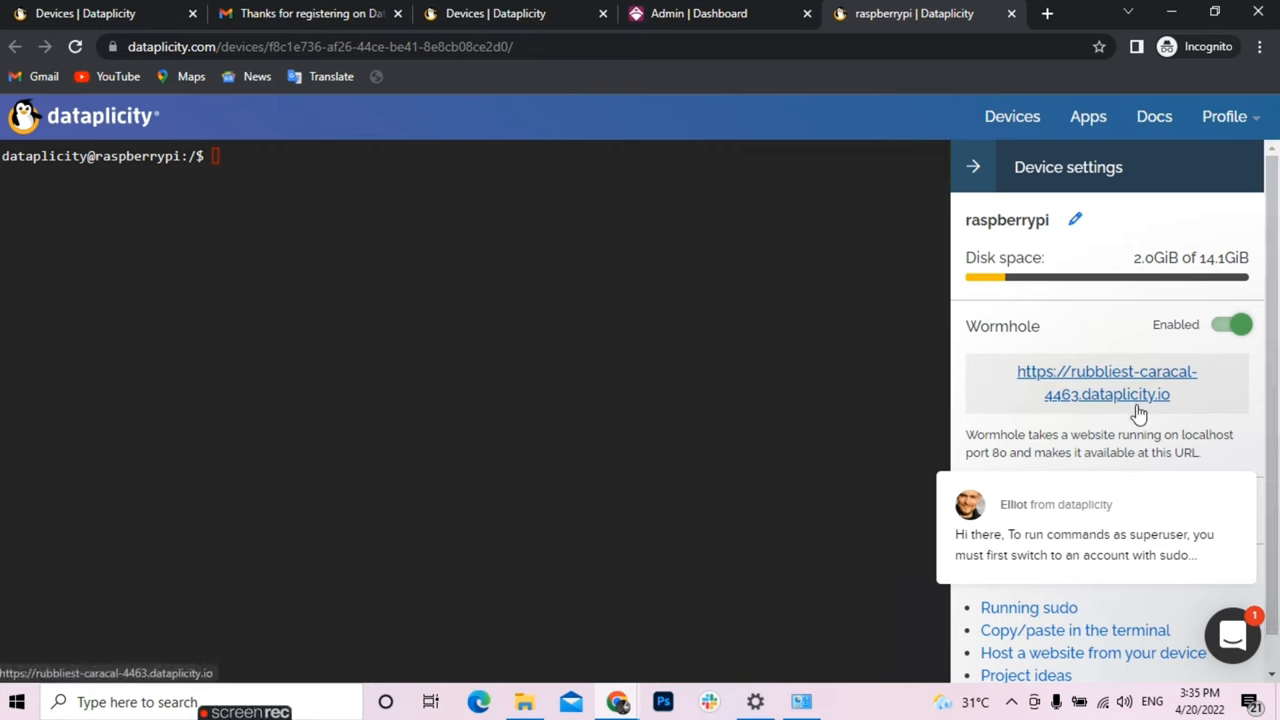
mouse_move(1124, 384)
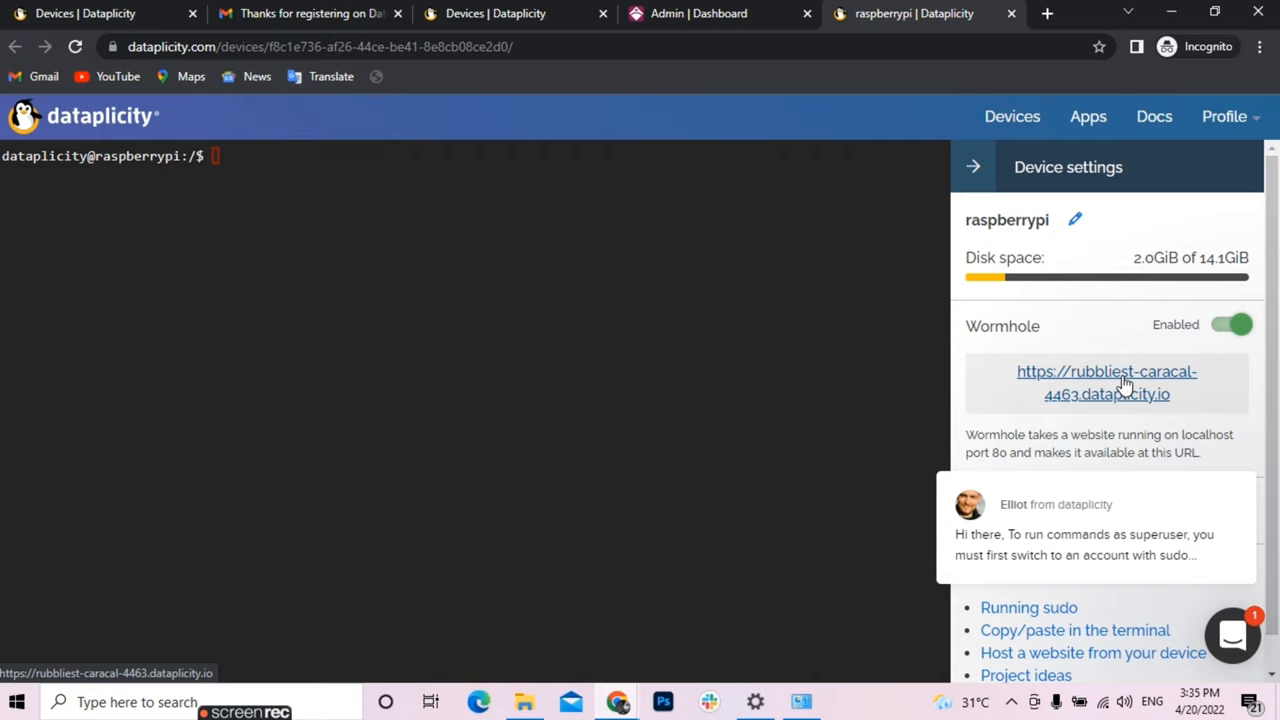
left_click(1108, 382)
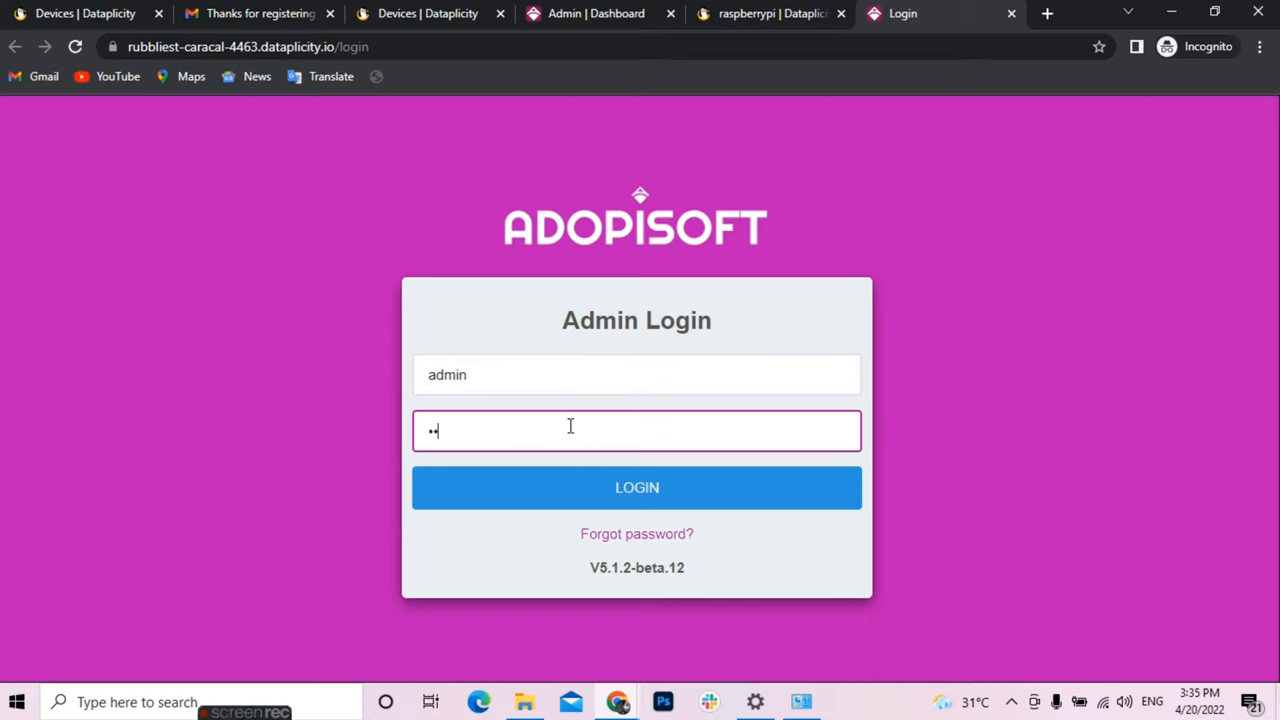
- Log in as admin through the wormhole address to reach the System status page
left_click(636, 488)
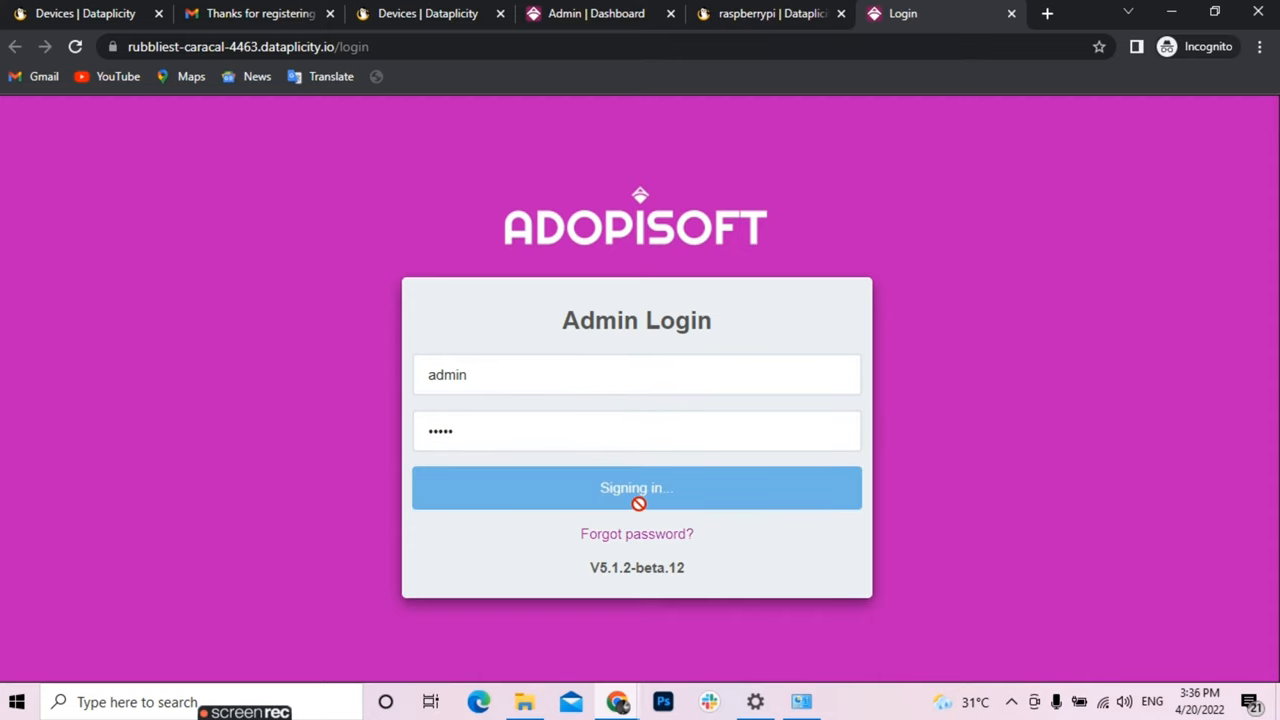
left_click(636, 488)
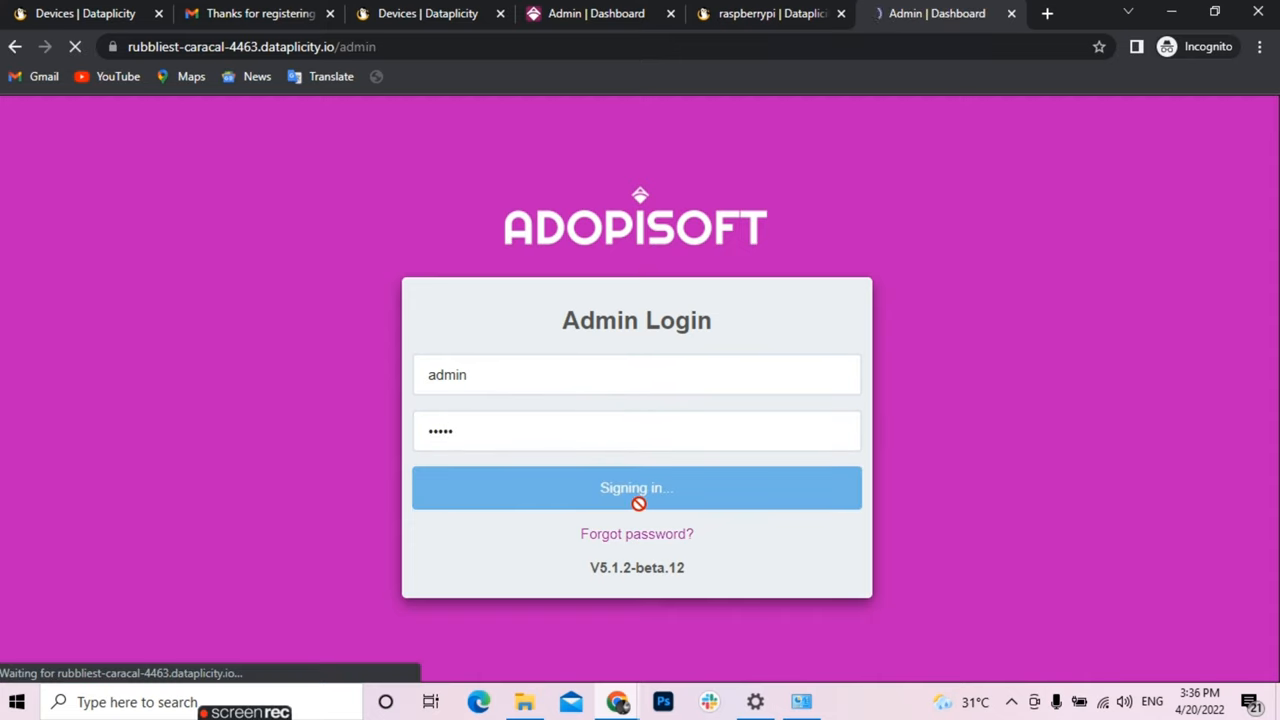
left_click(636, 488)
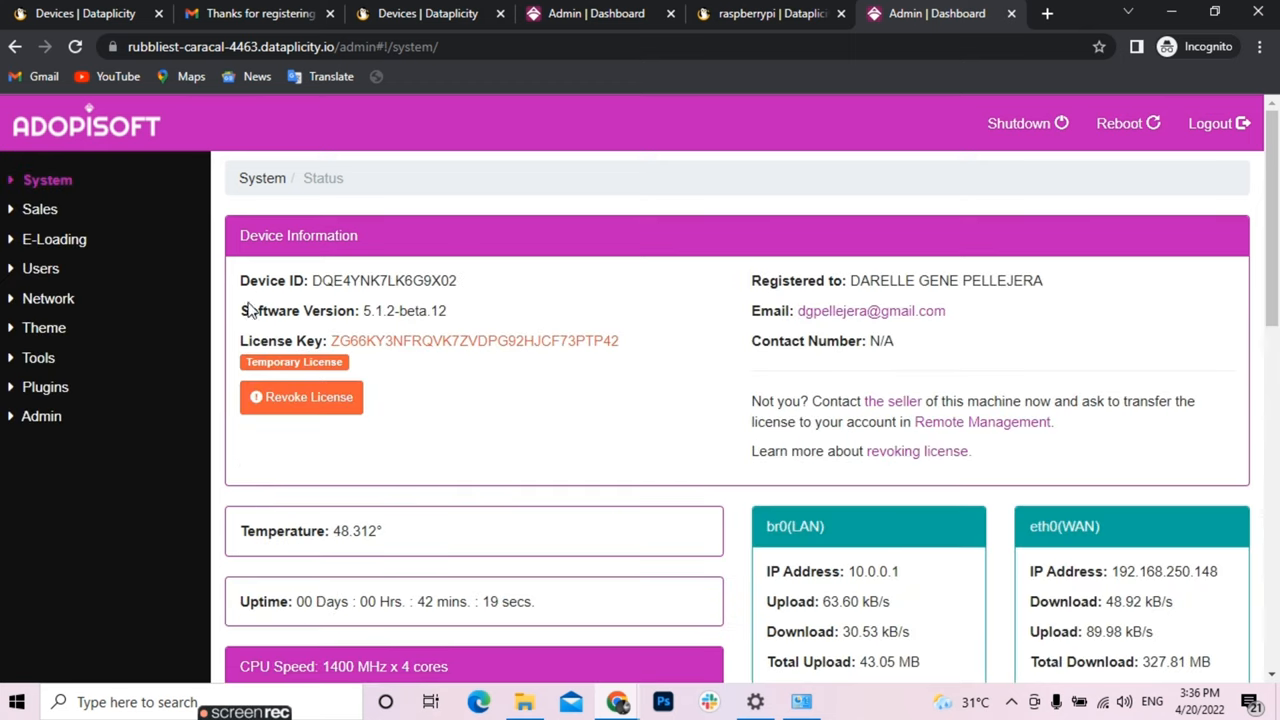
mouse_move(252, 378)
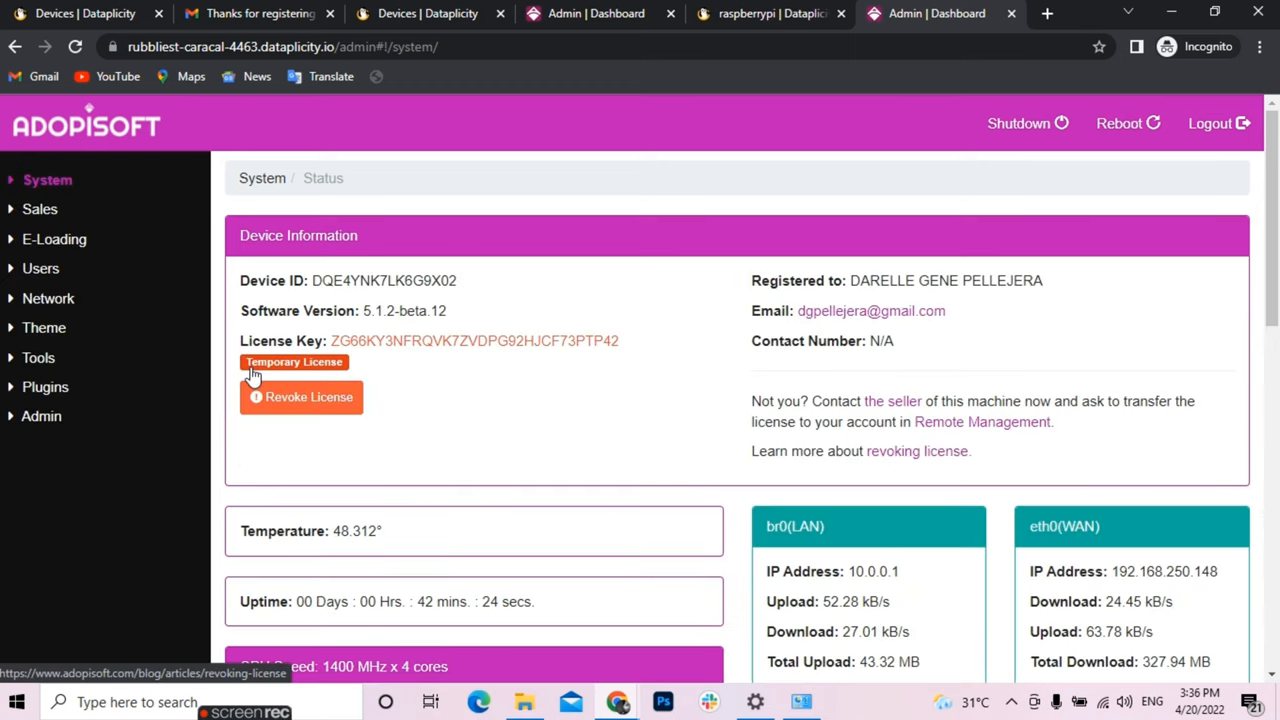
- Review the System page, then the Sales inventory/earnings and the vouchers list
scroll("down", 3)
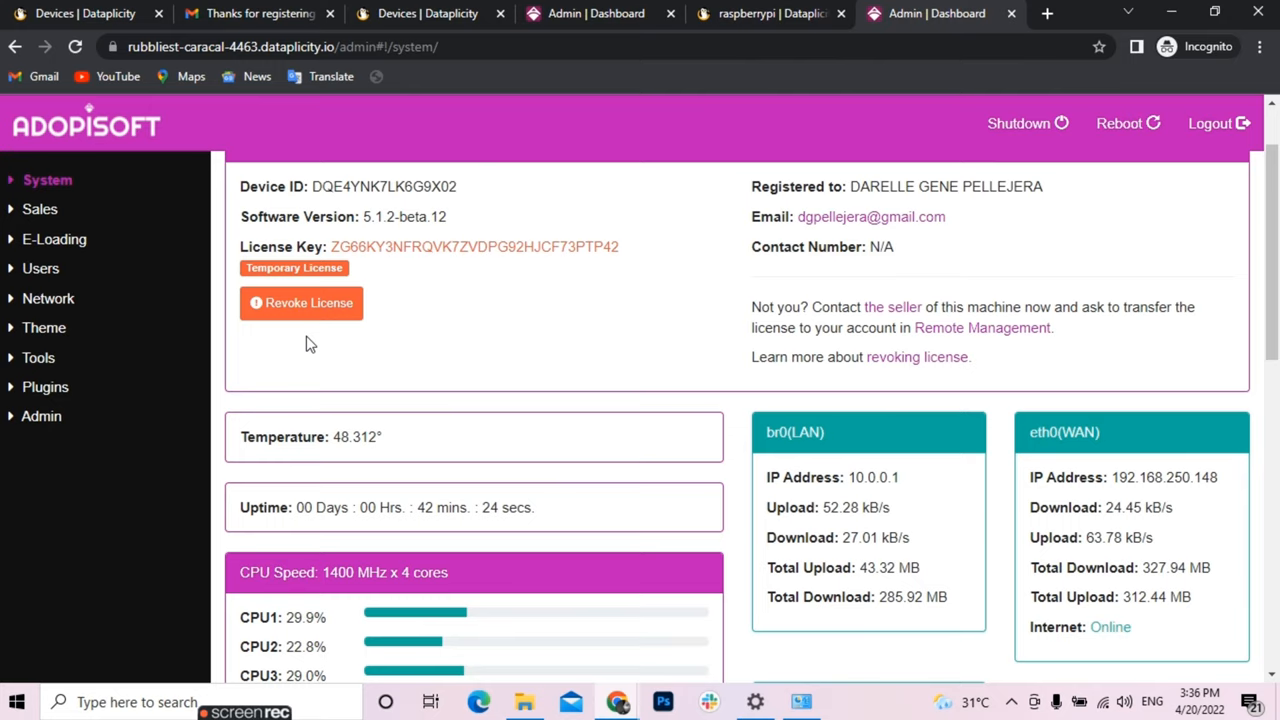
scroll("down", 3)
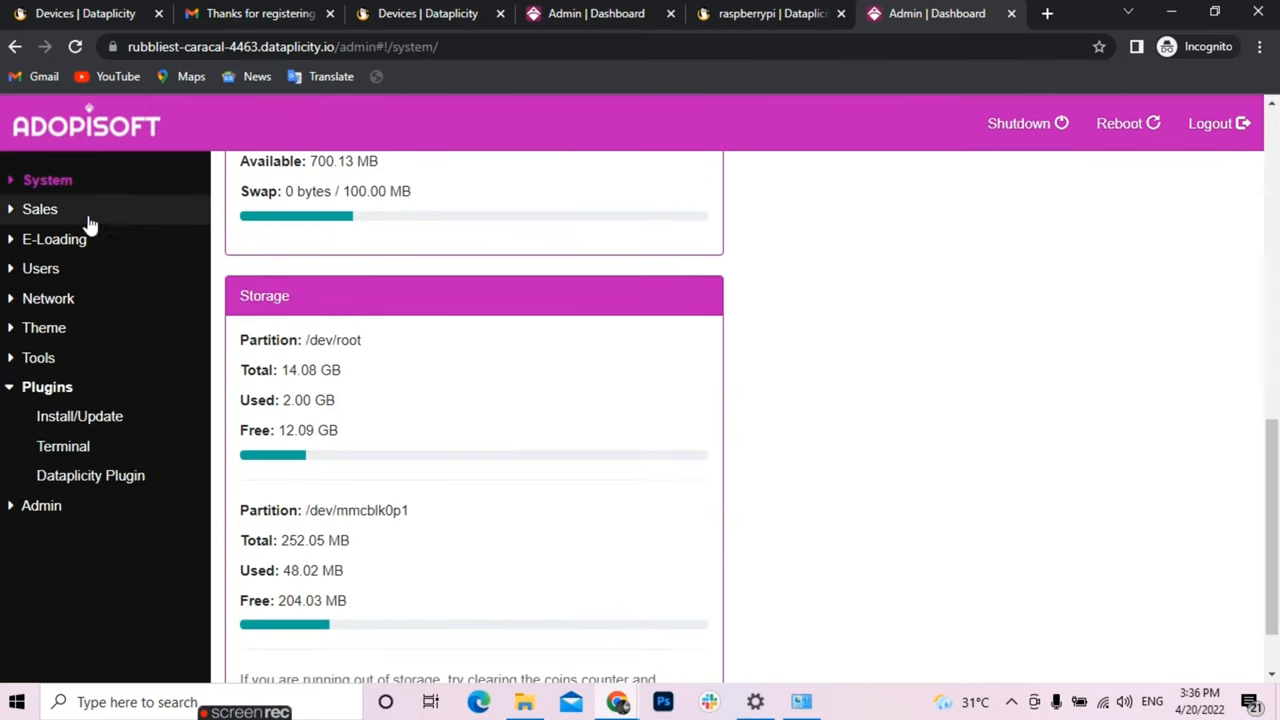
left_click(40, 210)
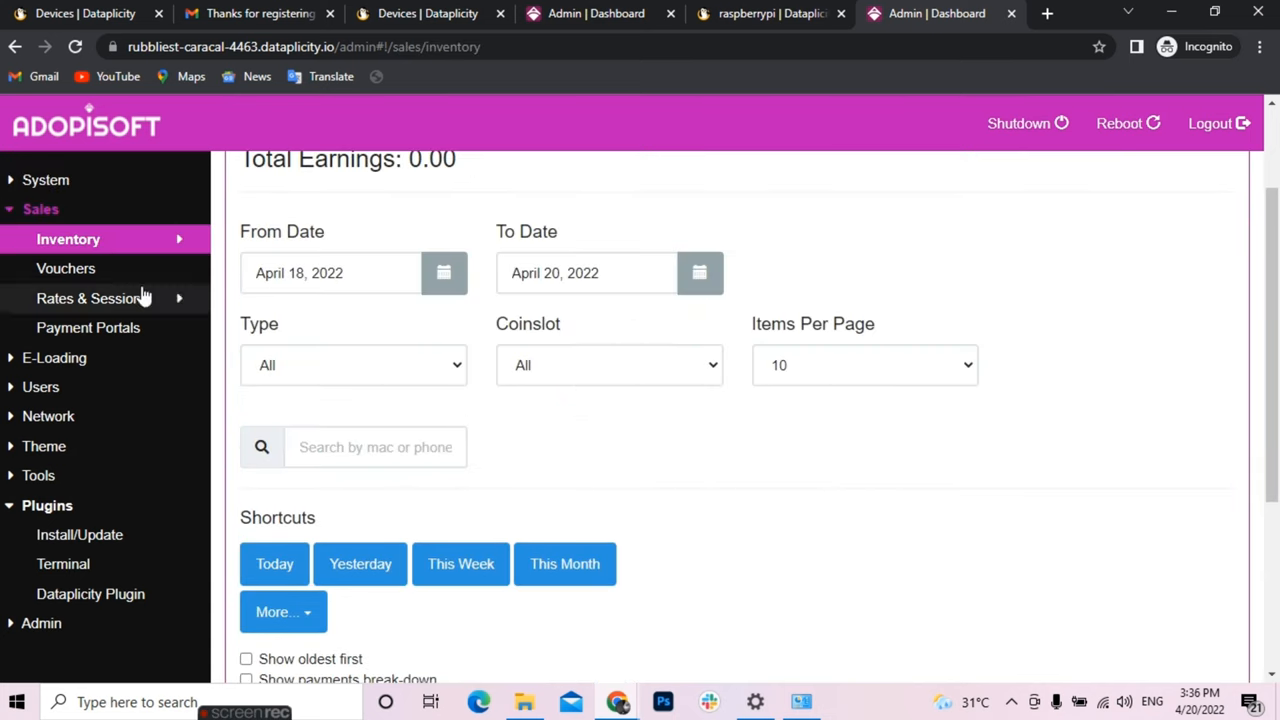
left_click(68, 268)
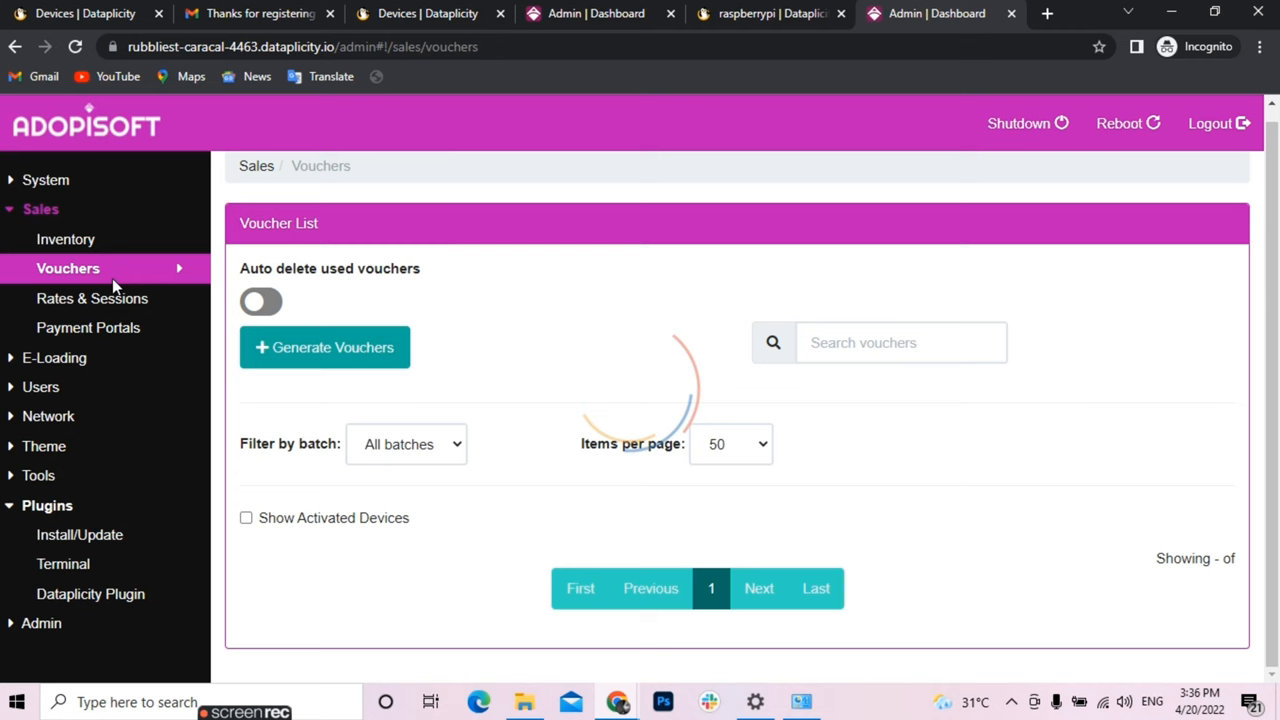
- Review Rates & Sessions and the payment pulse settings, then collapse the Sales menu
left_click(96, 298)
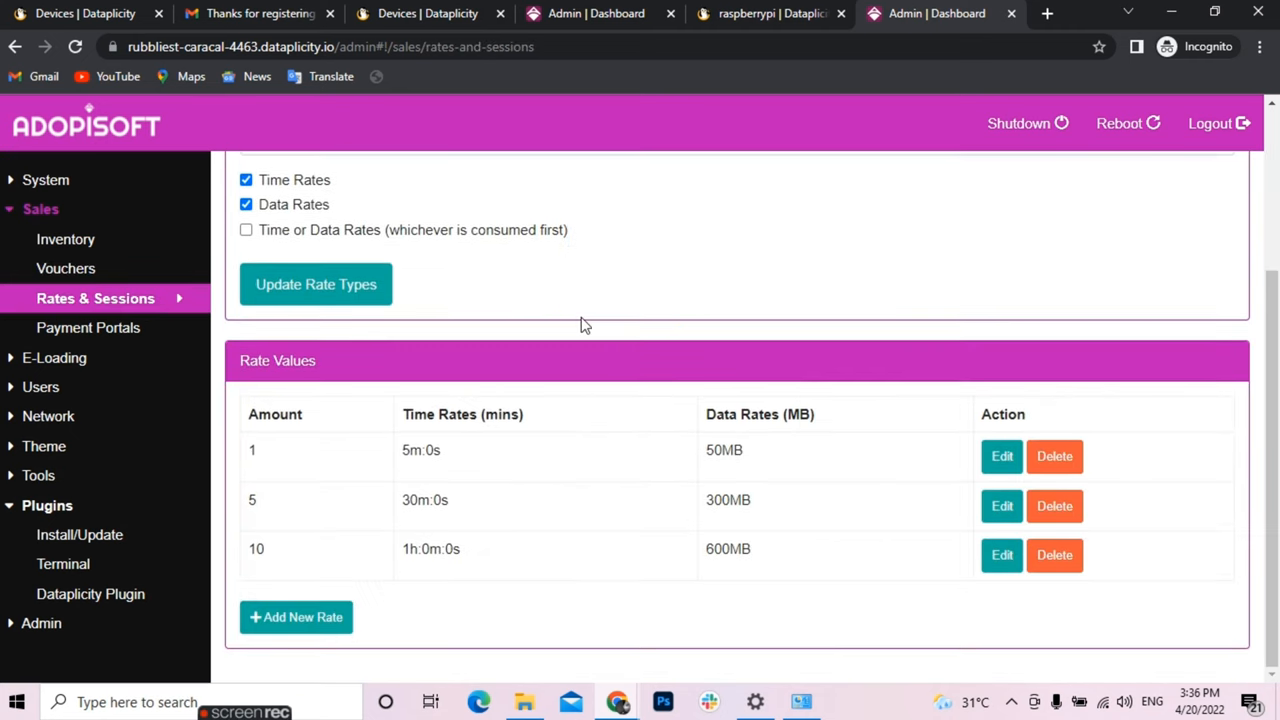
left_click(92, 328)
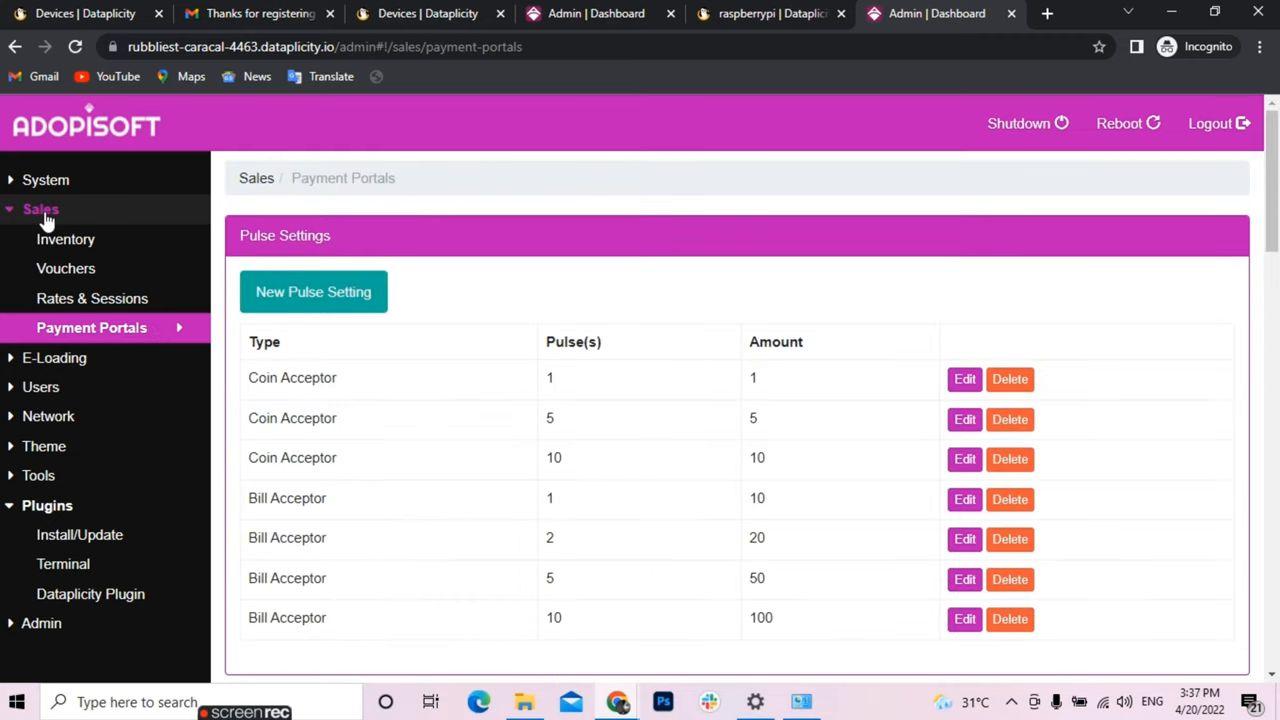
left_click(40, 210)
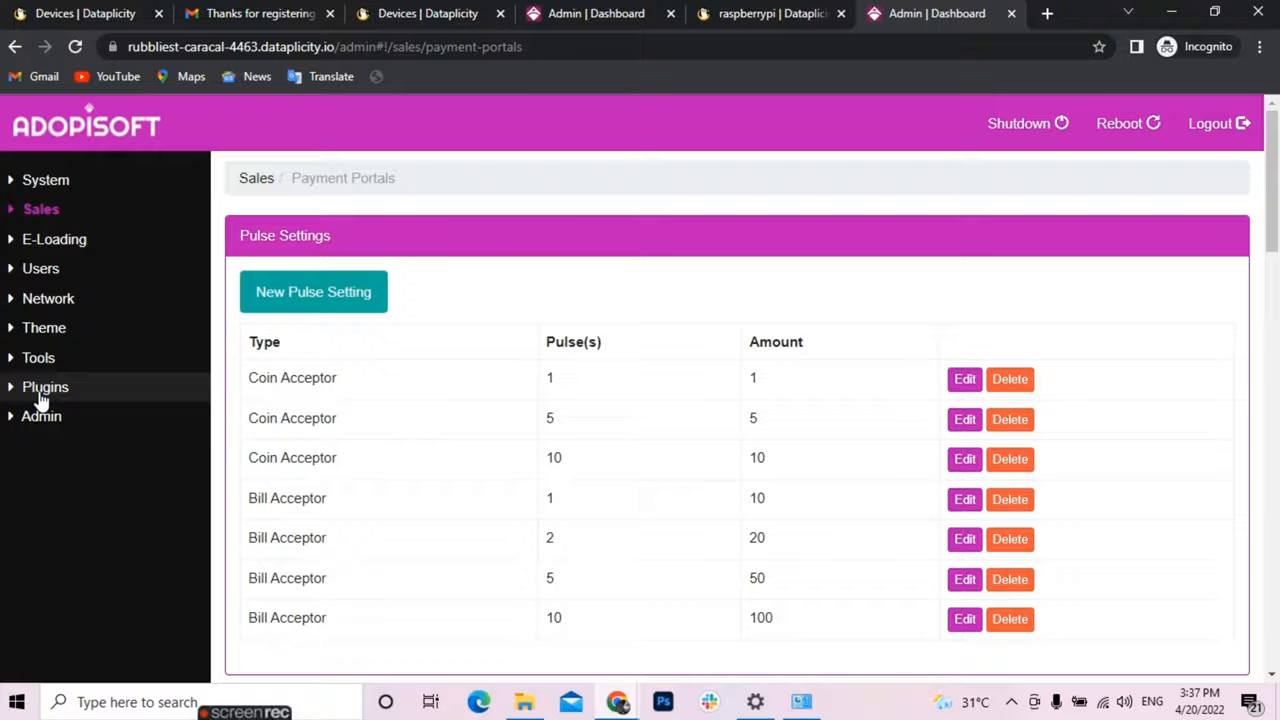